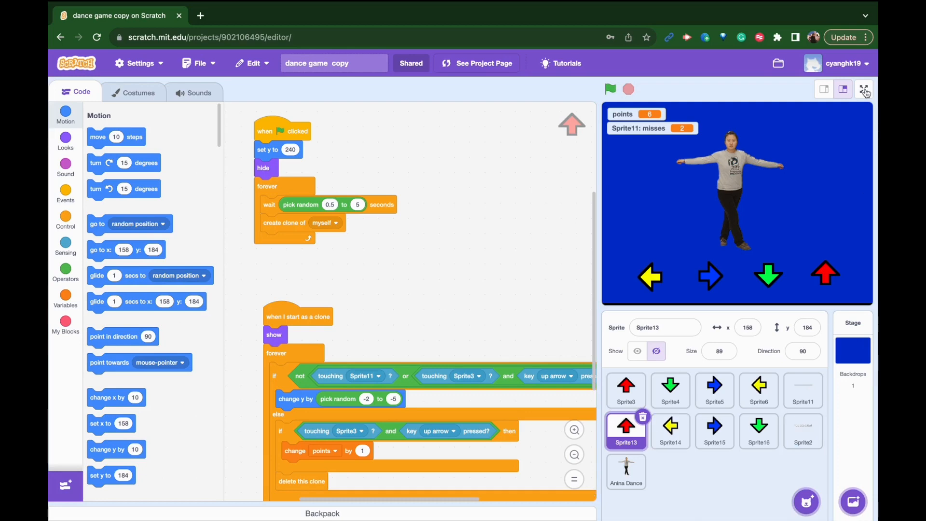
Step: Play the dance game full screen, scoring 12 points with 4 misses, then go home
click(863, 89)
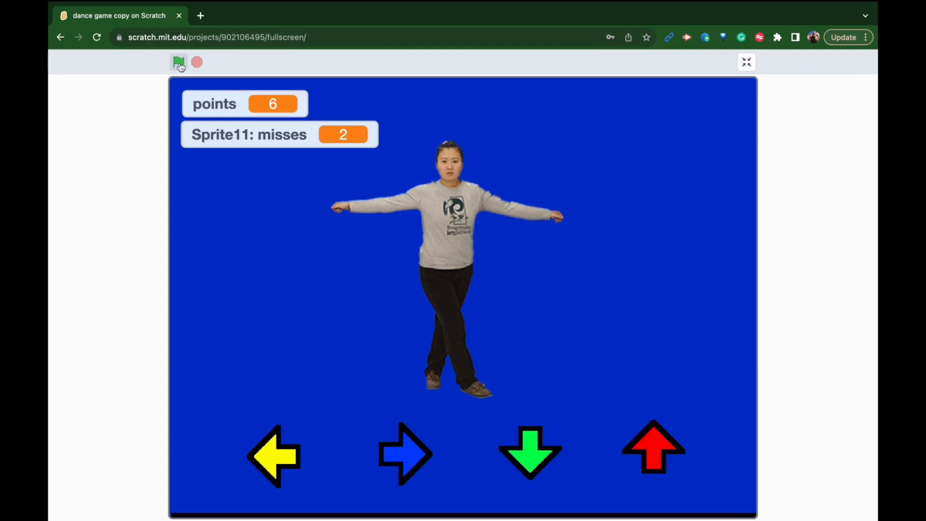
click(179, 62)
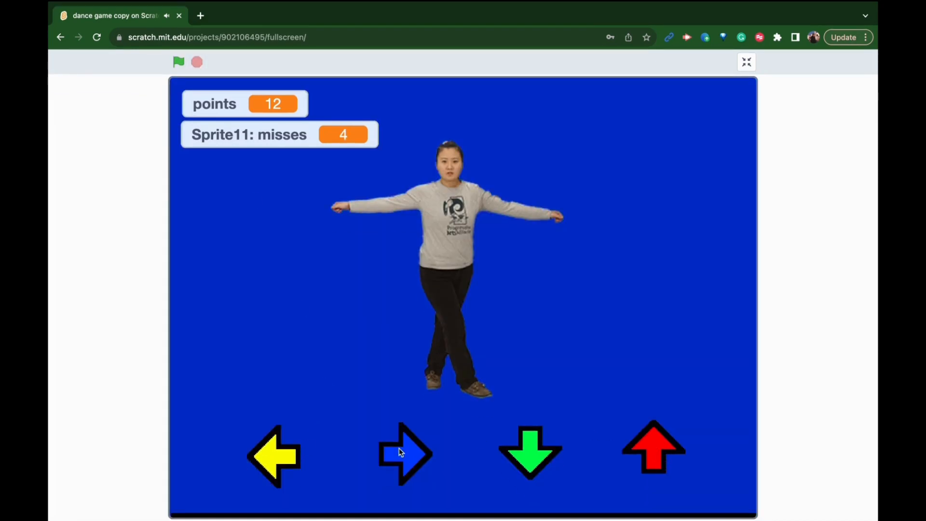
mouse_move(293, 121)
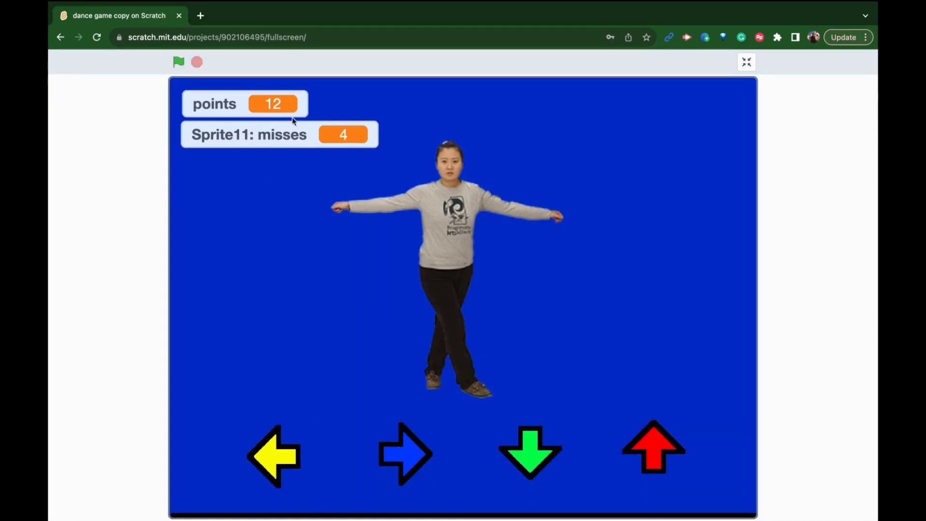
mouse_move(787, 107)
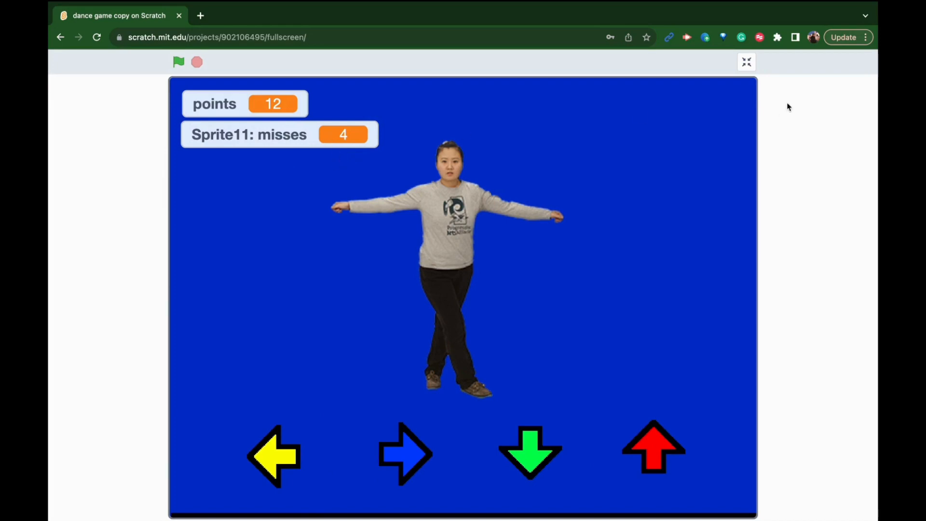
click(746, 61)
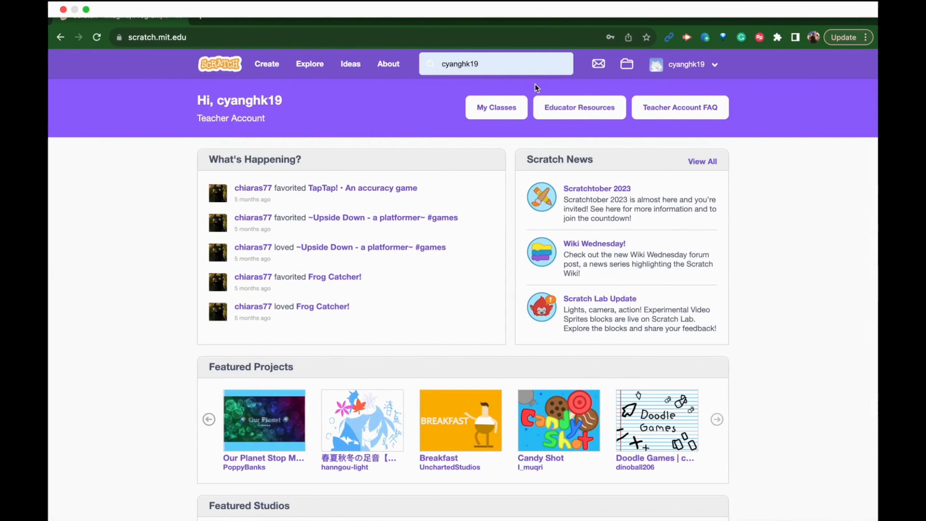
mouse_move(266, 63)
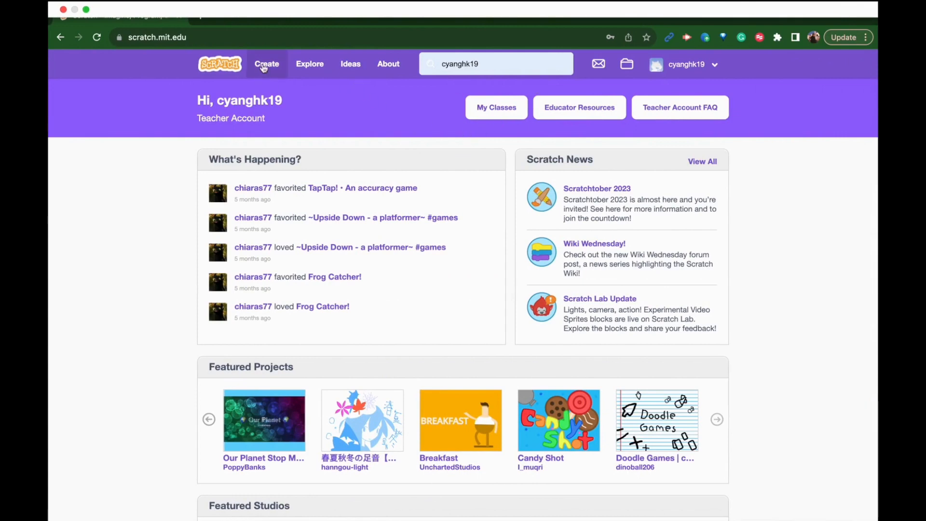
Step: Start a new untitled project and open the Stage's blank backdrop for editing
click(266, 63)
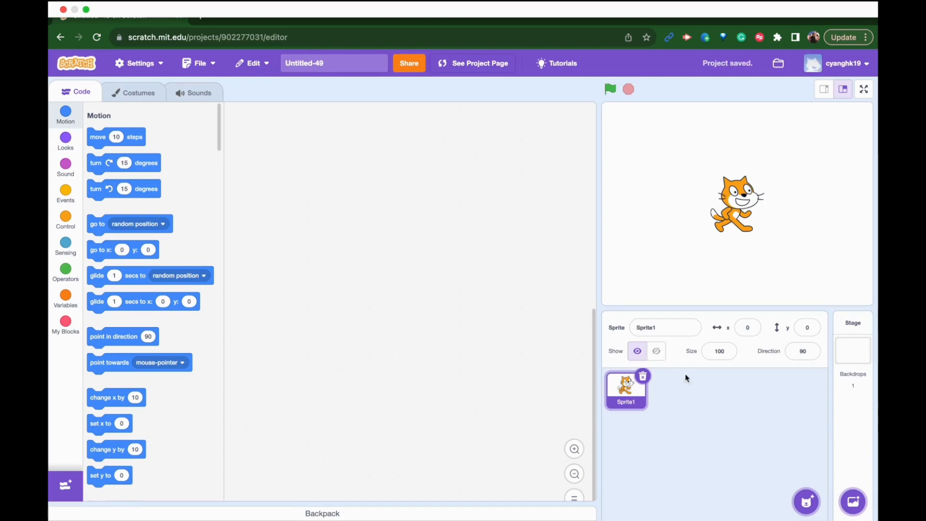
click(852, 350)
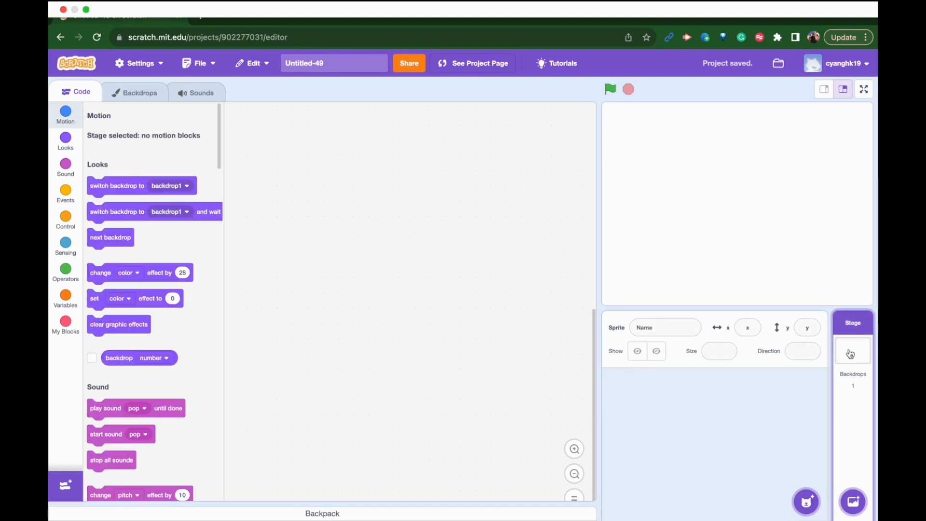
mouse_move(852, 361)
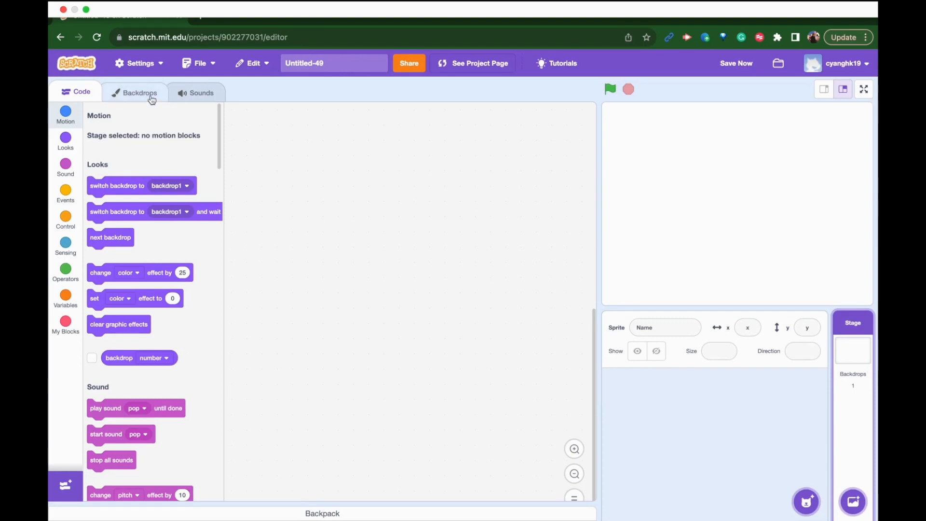
click(139, 92)
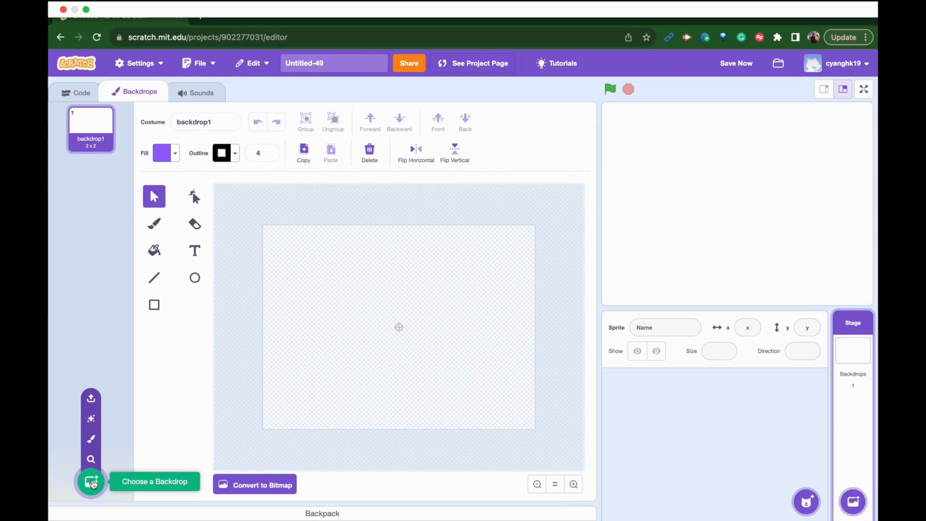
Step: Add the Hearts library backdrop to the stage and return to the stage's code
click(91, 480)
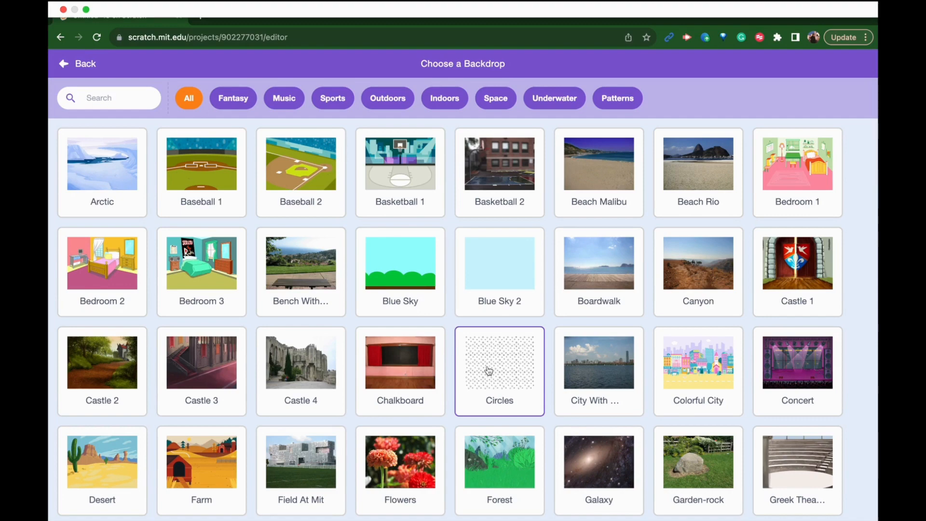
scroll(down, 3)
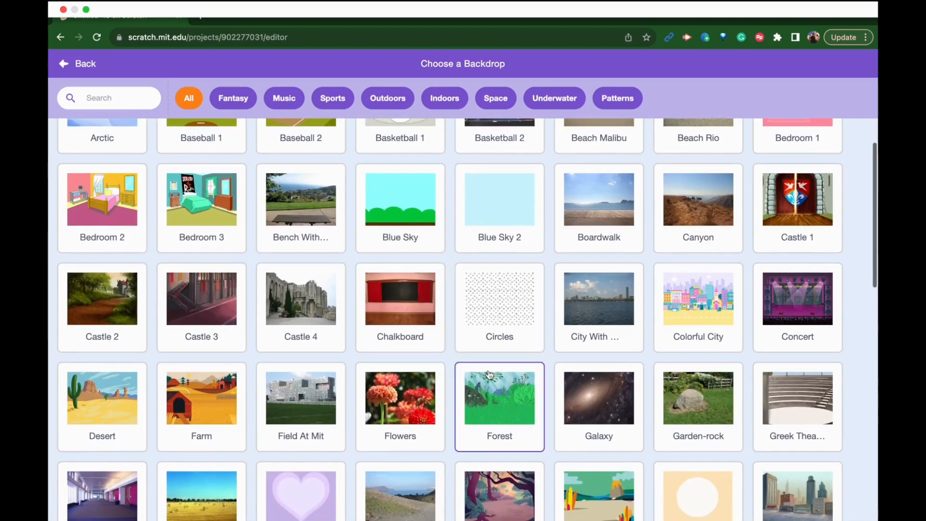
scroll(down, 3)
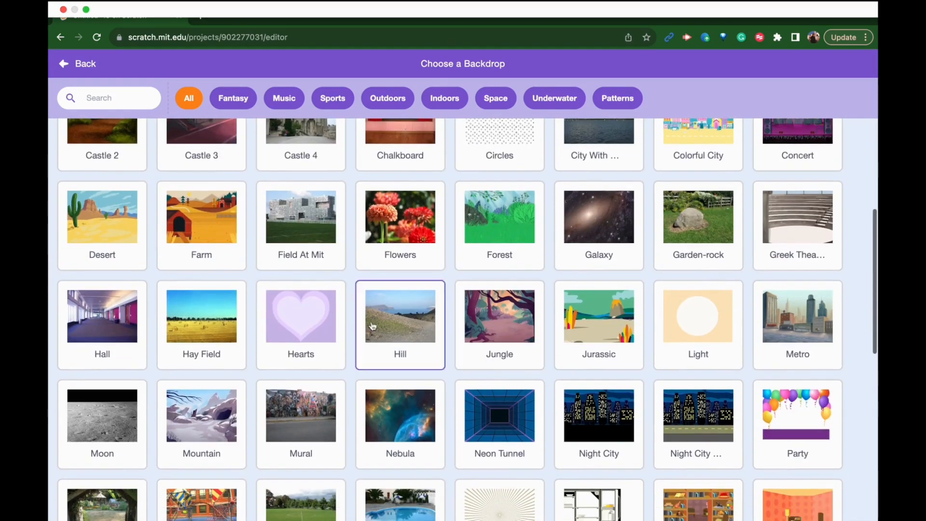
click(300, 315)
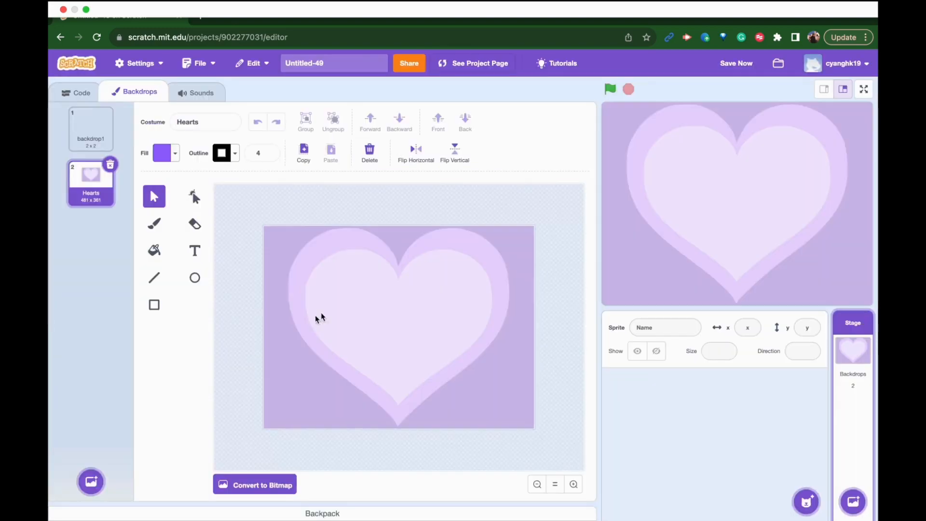
click(75, 92)
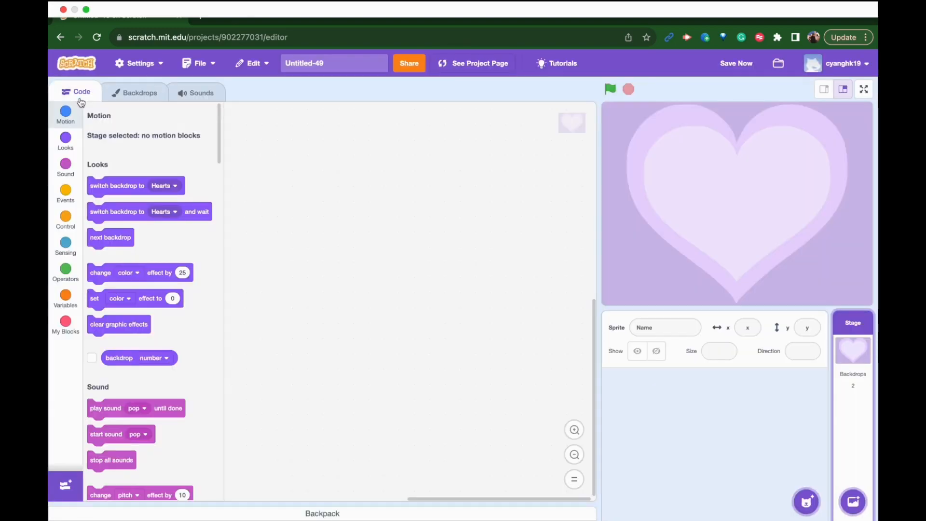
mouse_move(519, 336)
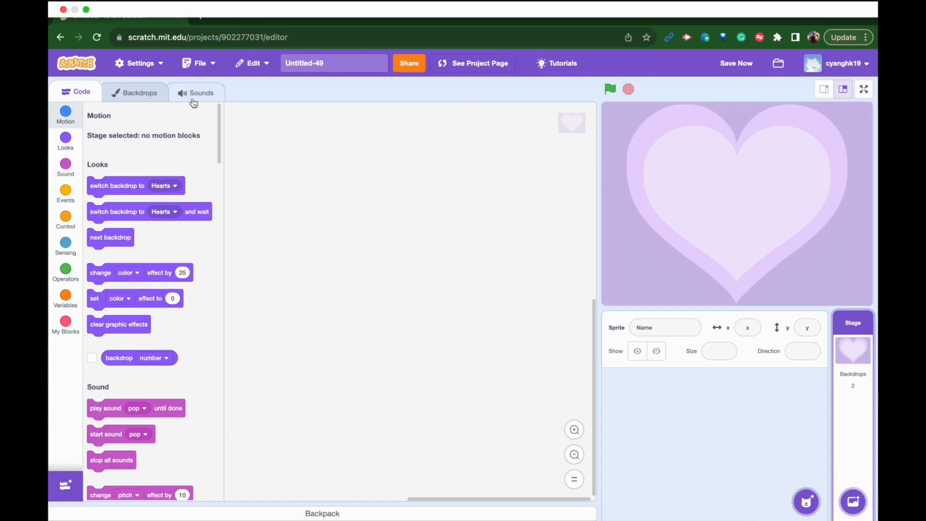
Step: Upload the Crash & Burn mp3 as the stage's second sound after pop
click(202, 92)
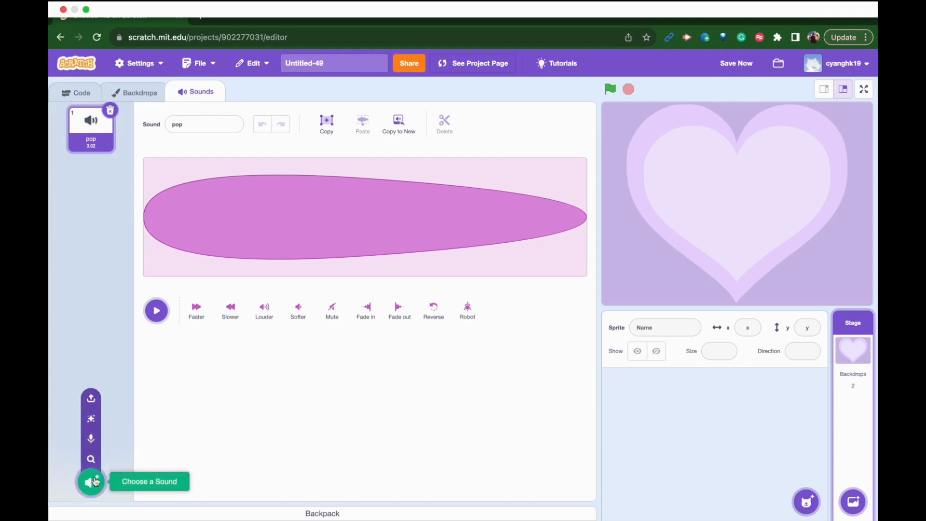
mouse_move(92, 459)
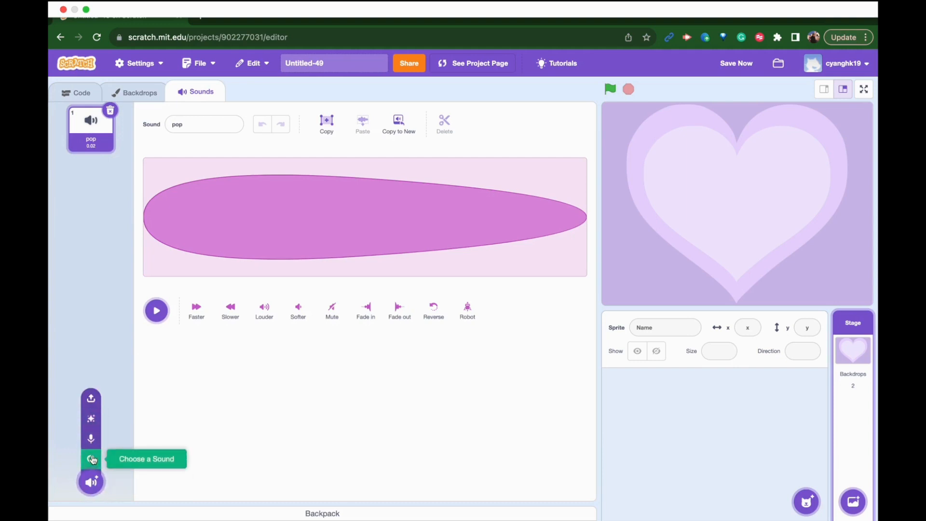
click(91, 397)
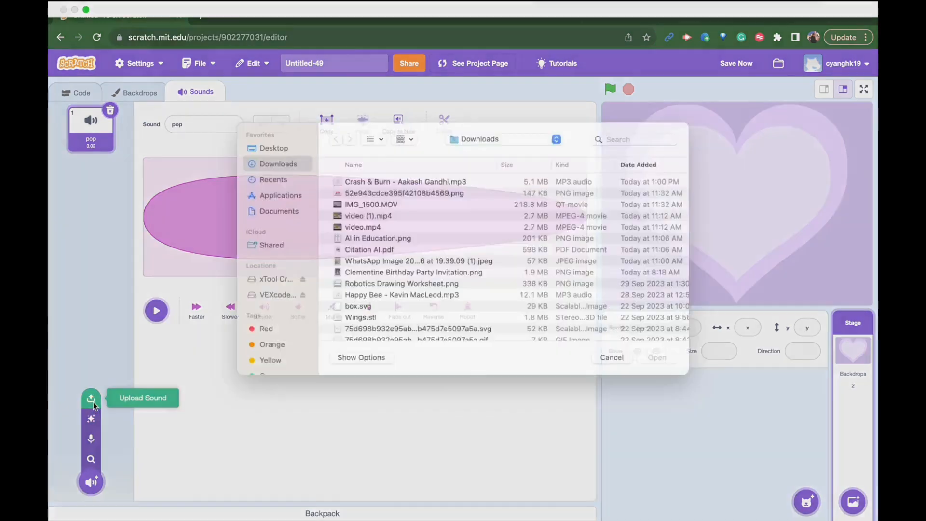
click(610, 357)
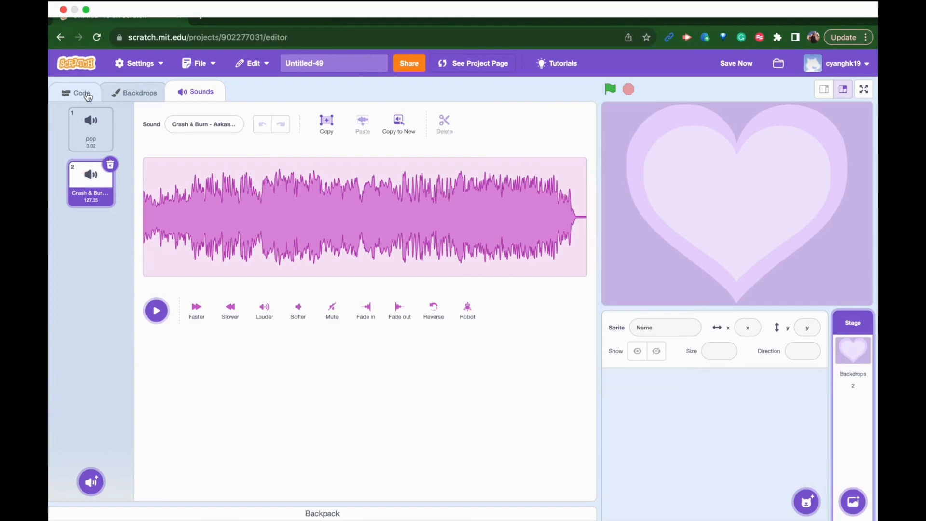
Step: Build a green-flag stage script playing Crash & Burn until done, then broadcasting endGame
click(82, 93)
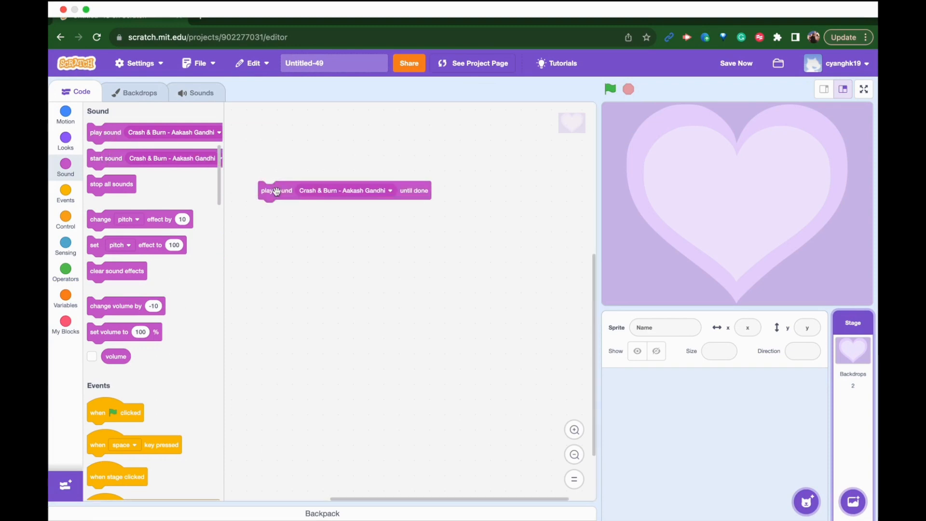
mouse_move(65, 166)
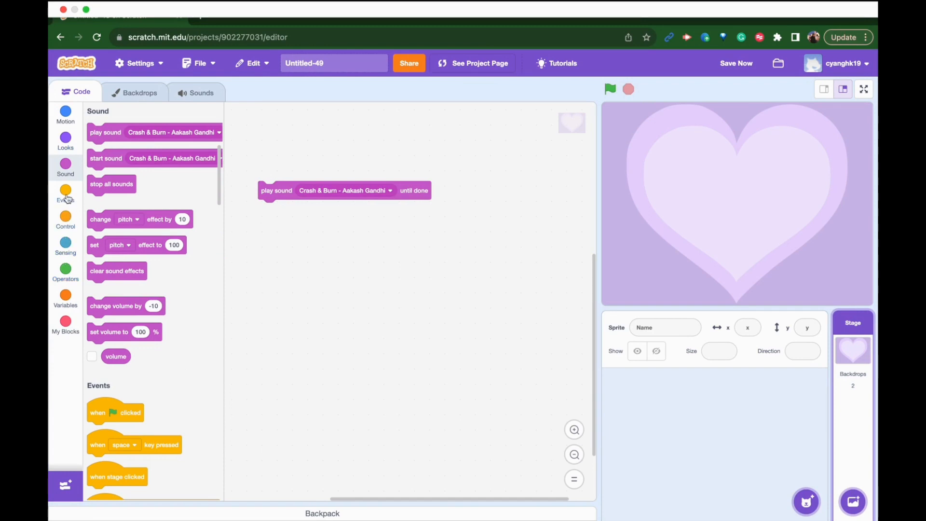
click(66, 194)
text(end)
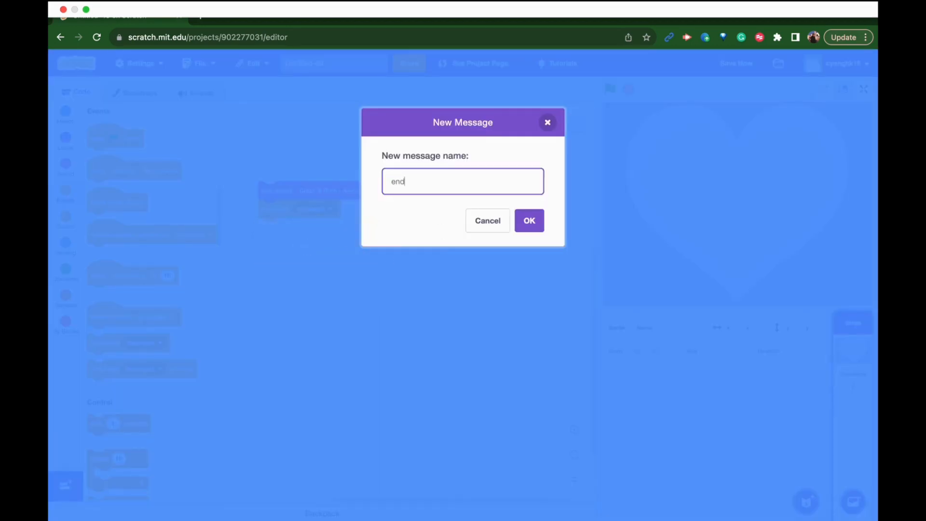
click(528, 221)
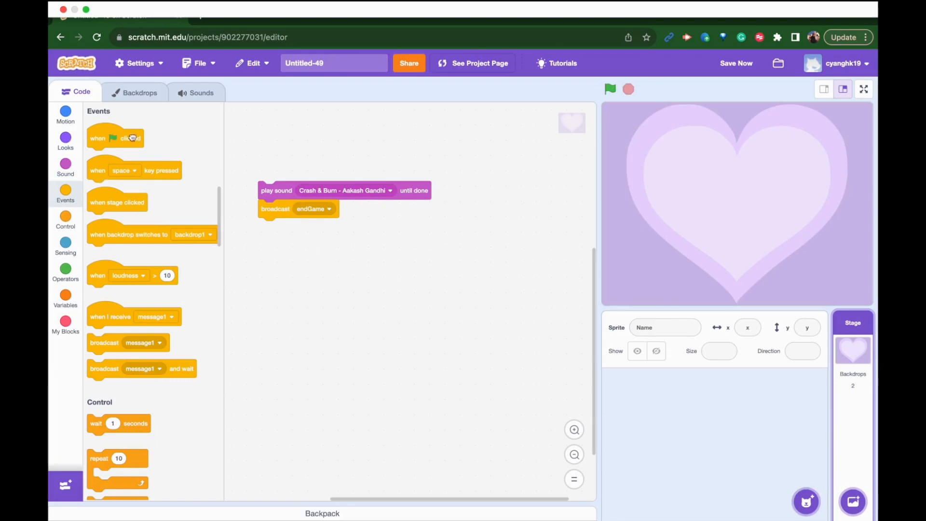
drag(115, 137, 285, 167)
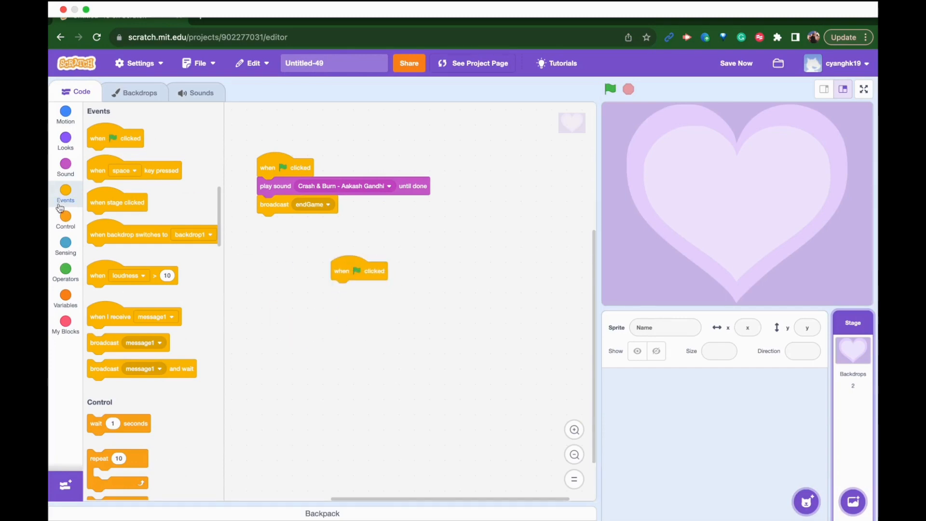
Step: Loop forever: pixelate effect +10 then -10, ten steps each with 0.5-second waits
click(65, 219)
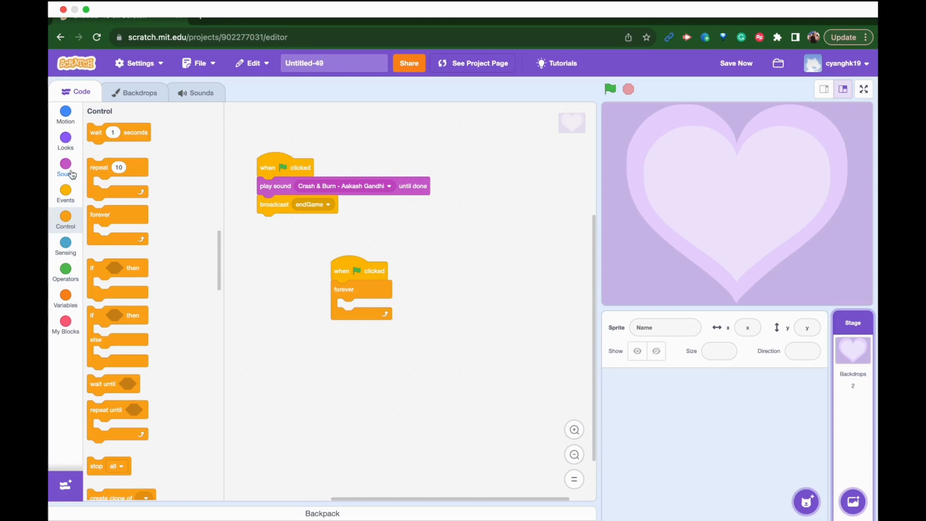
click(65, 140)
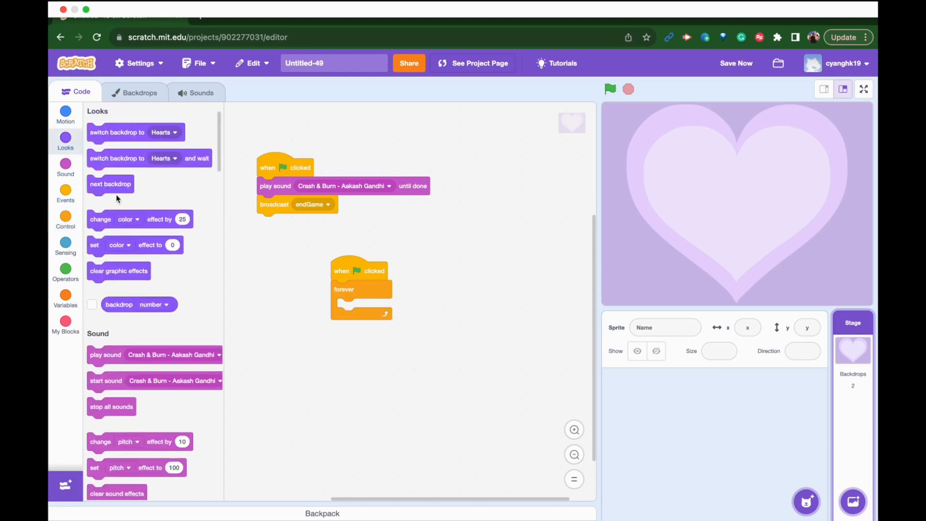
mouse_move(100, 254)
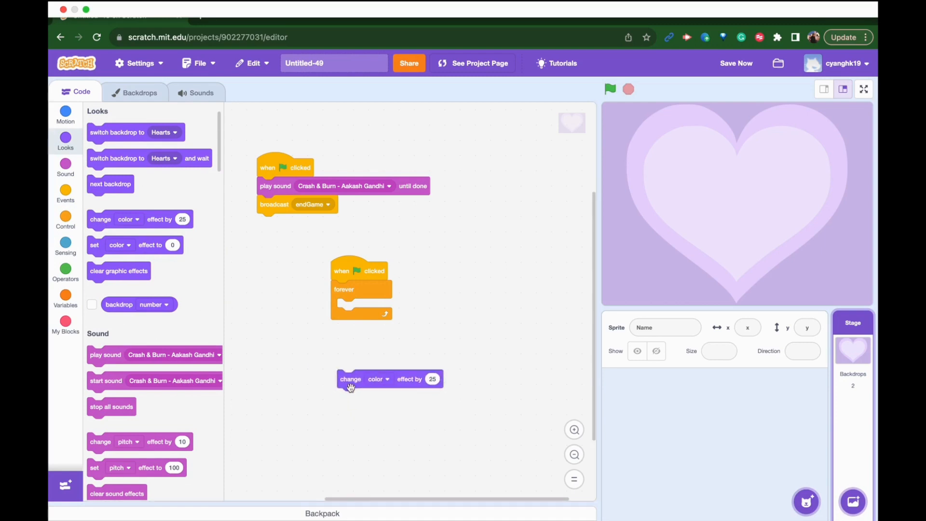
click(379, 378)
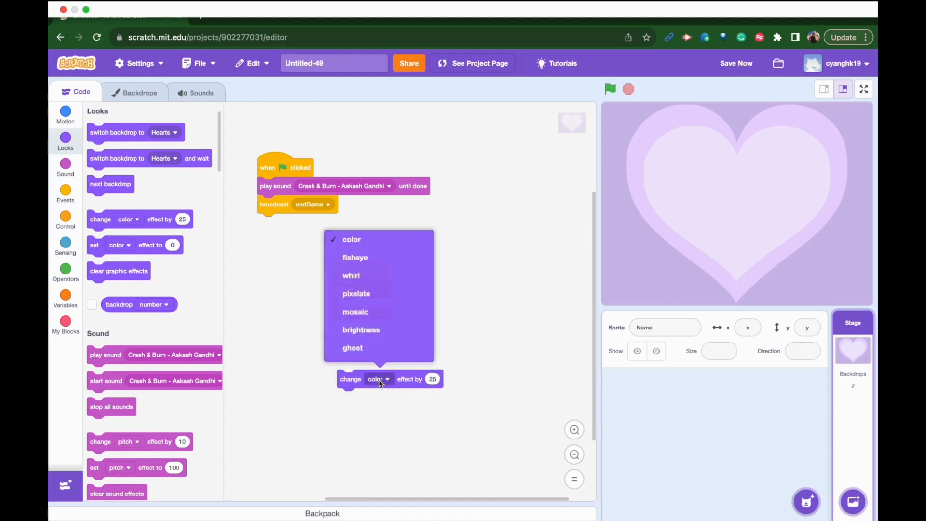
mouse_move(378, 294)
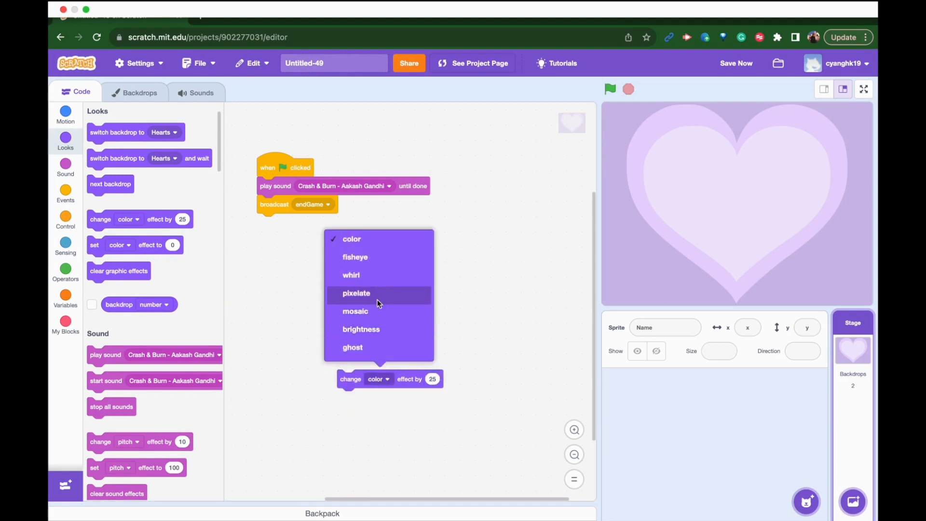
mouse_move(362, 298)
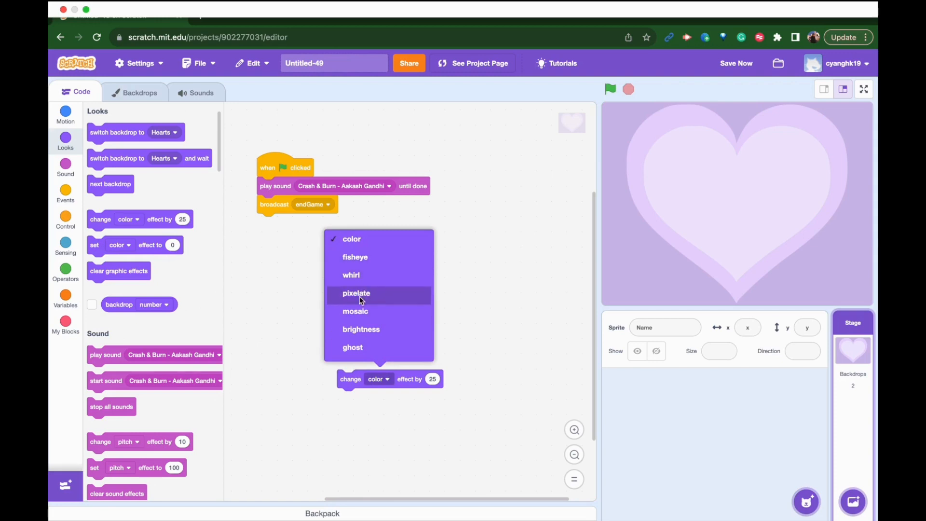
click(356, 293)
text(10)
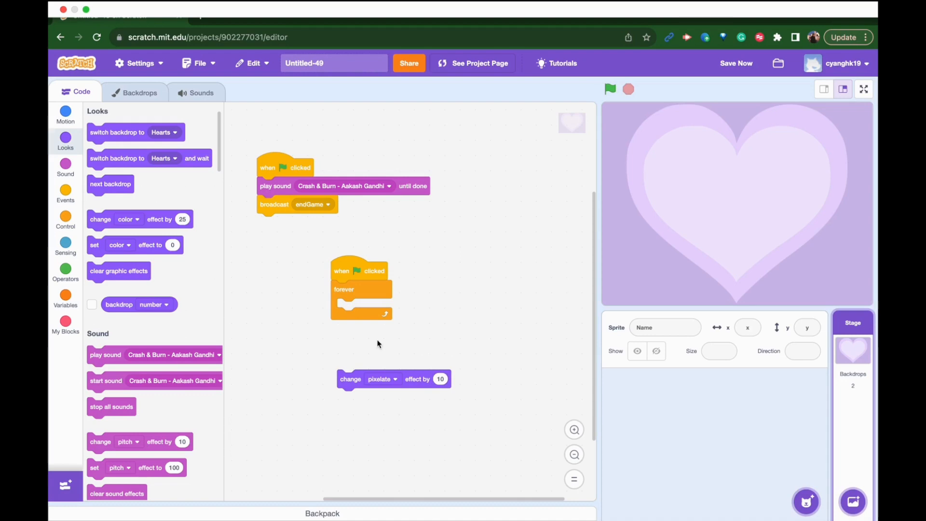
click(65, 219)
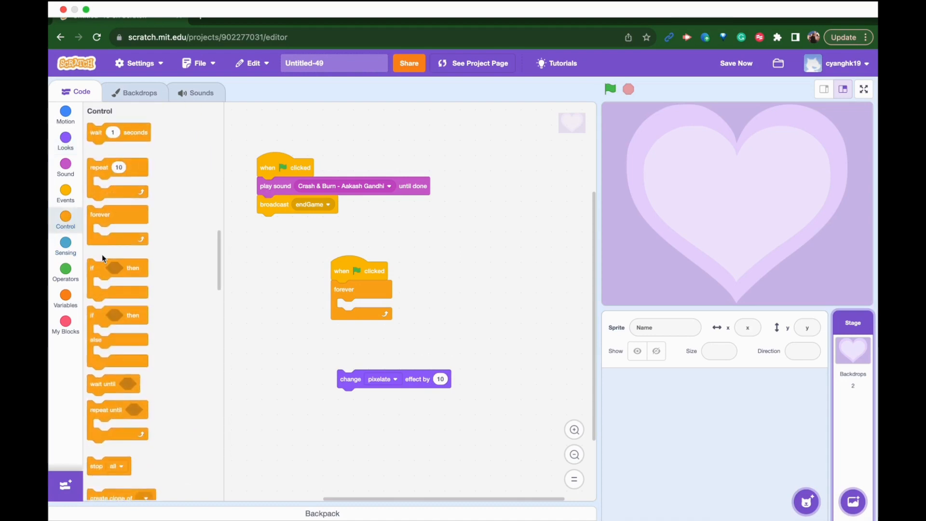
mouse_move(102, 274)
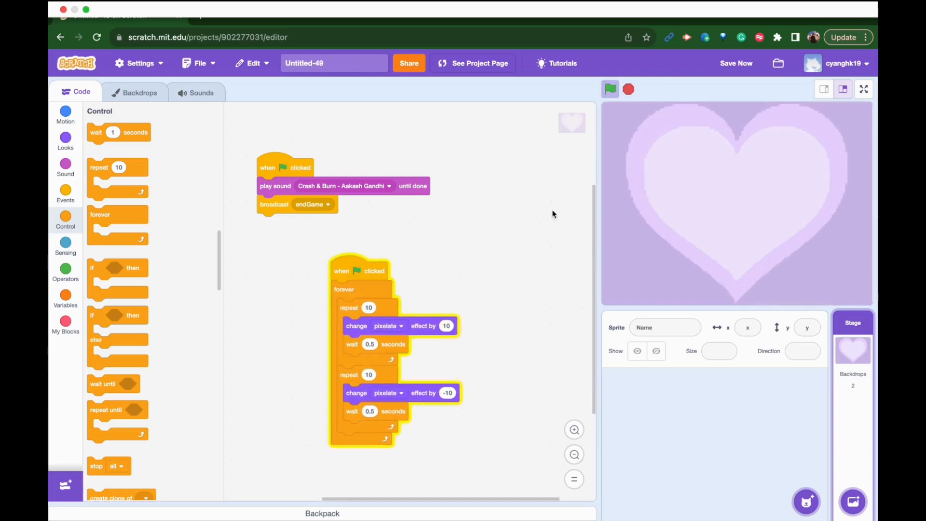
click(736, 63)
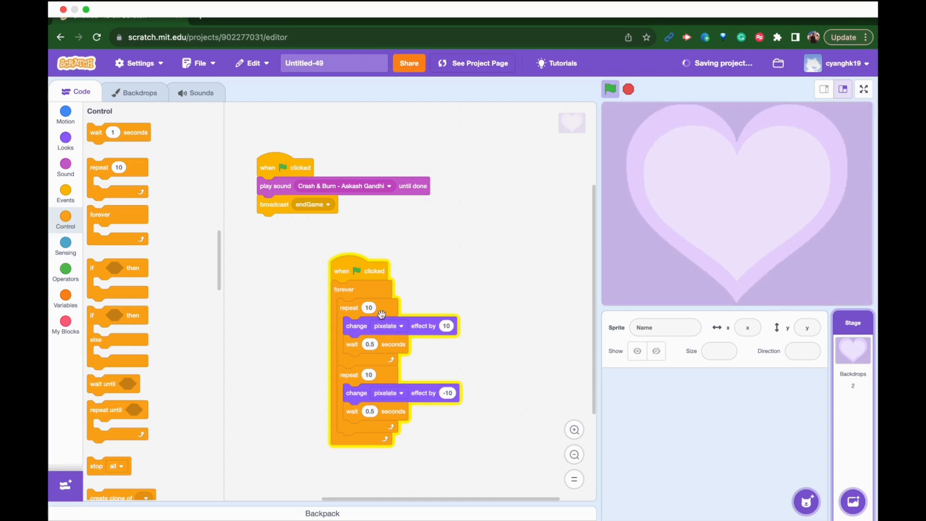
Step: Switch both change-effect blocks from pixelate to mosaic
click(388, 326)
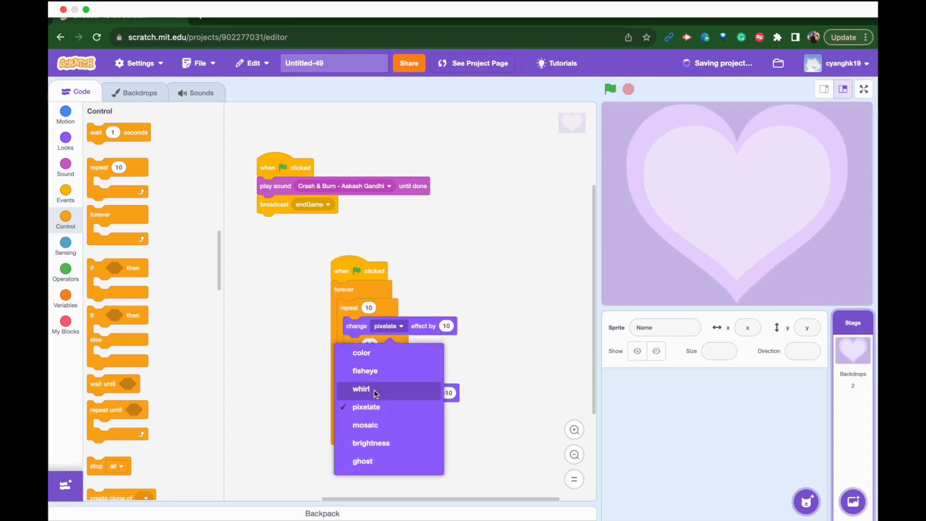
click(365, 424)
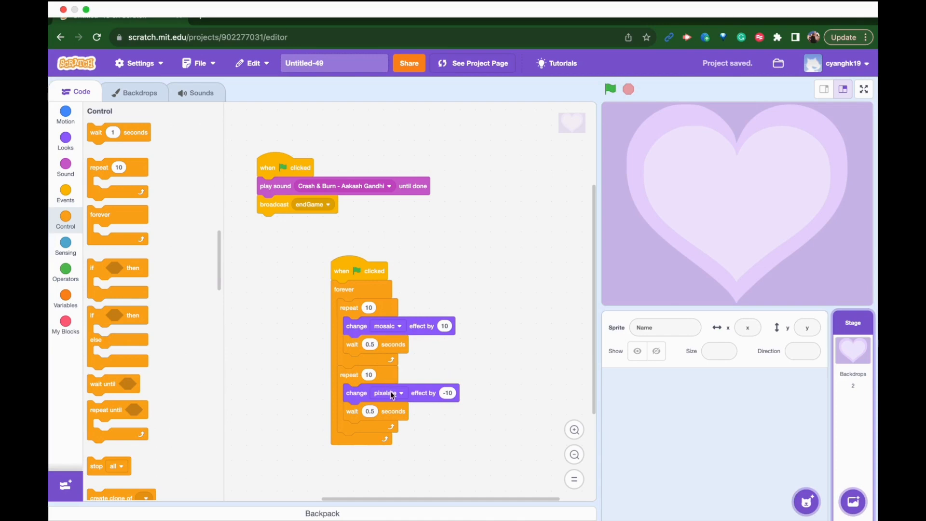
click(388, 392)
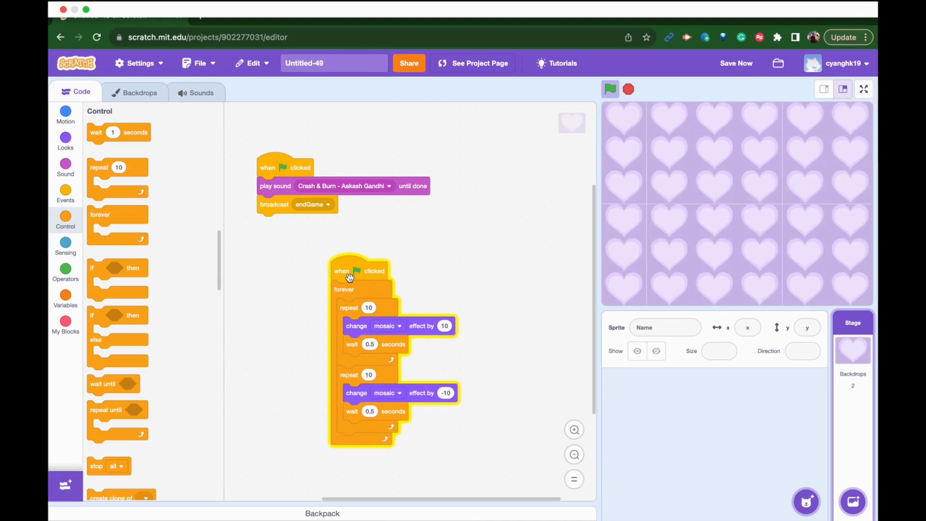
click(610, 88)
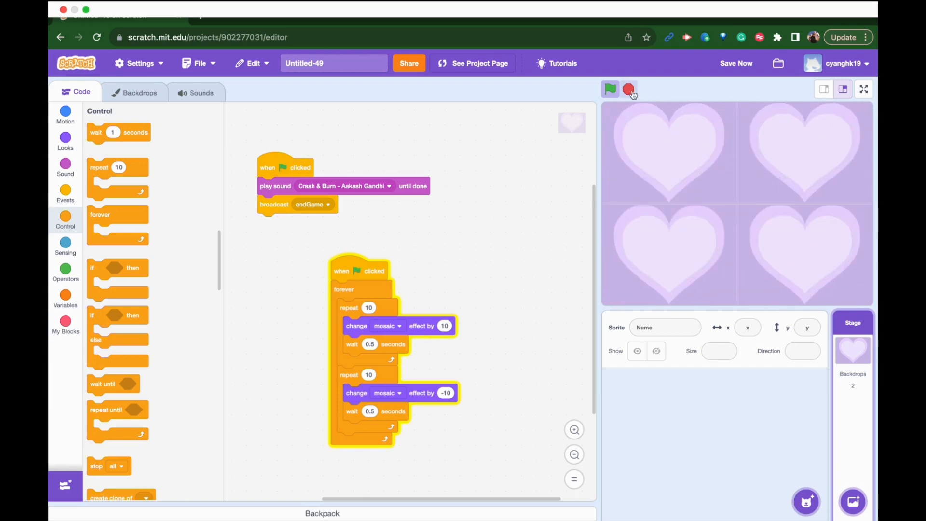
click(628, 89)
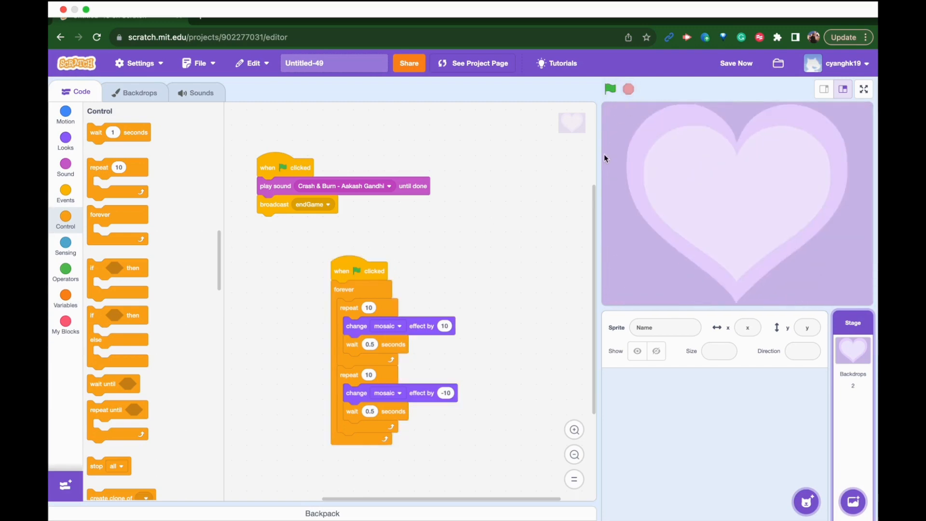
mouse_move(261, 211)
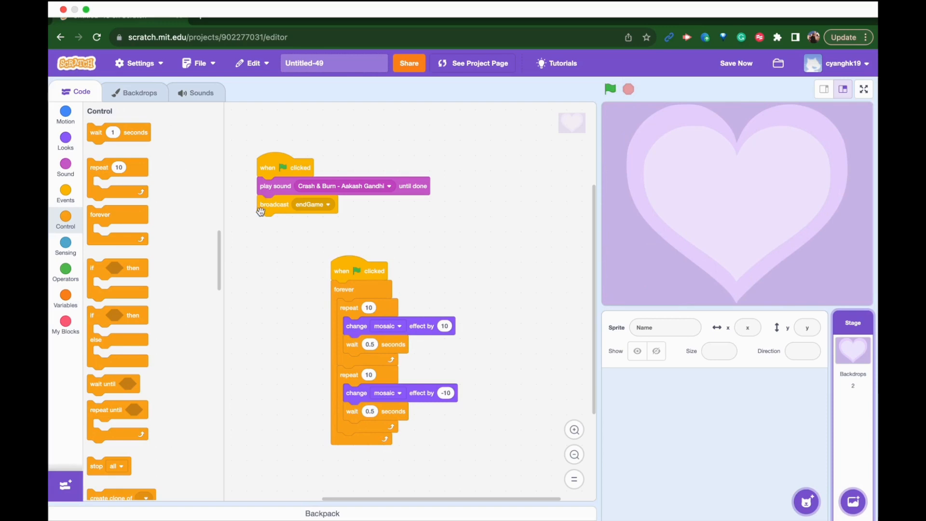
mouse_move(277, 201)
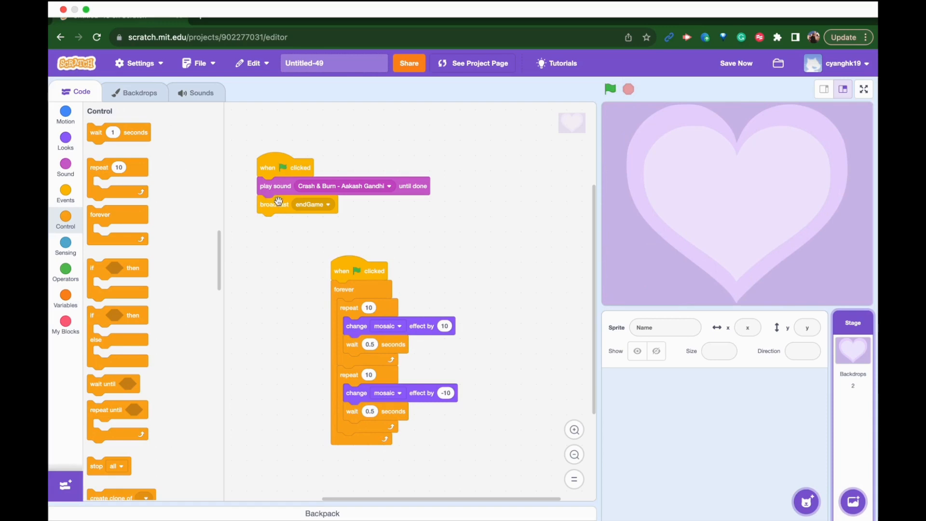
mouse_move(654, 93)
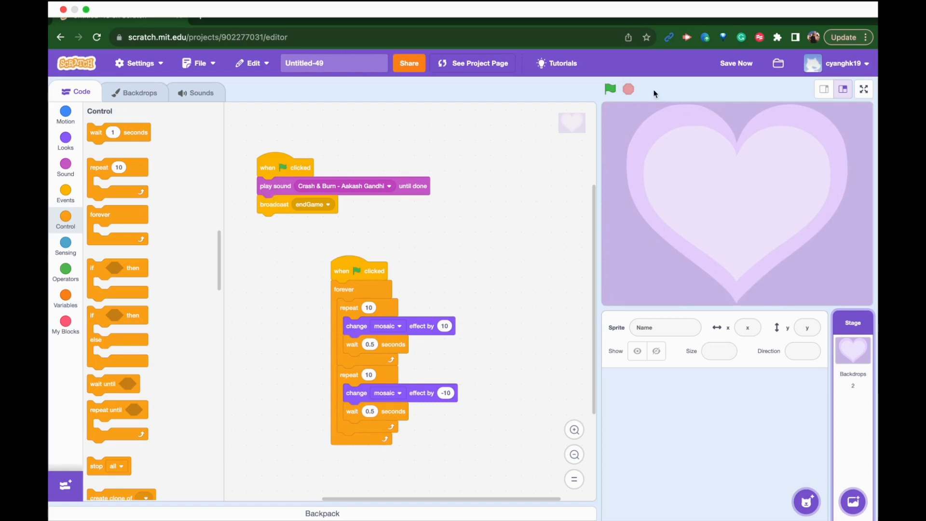
click(610, 89)
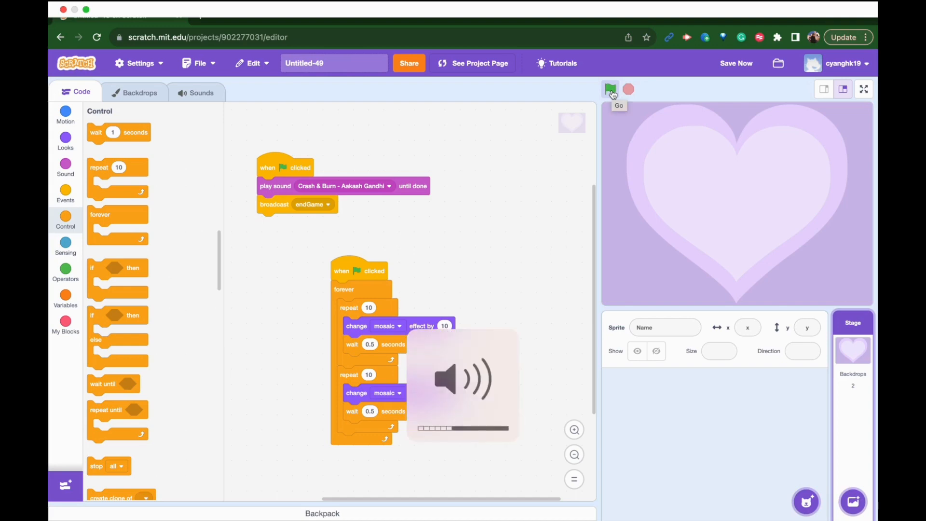
click(611, 89)
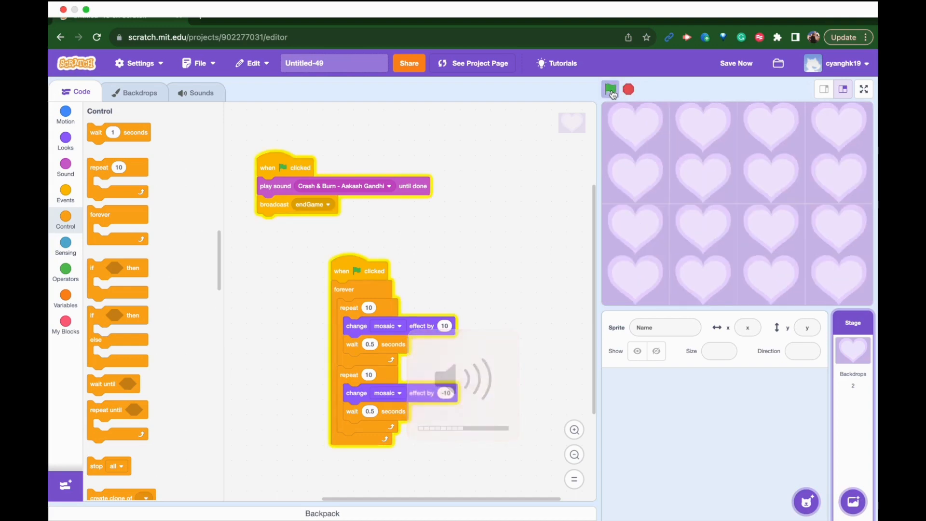
click(610, 89)
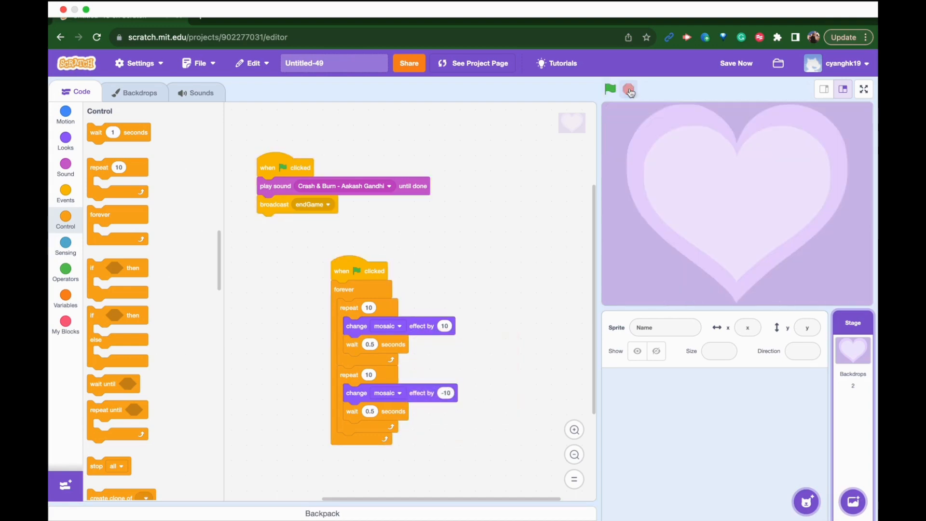
click(628, 89)
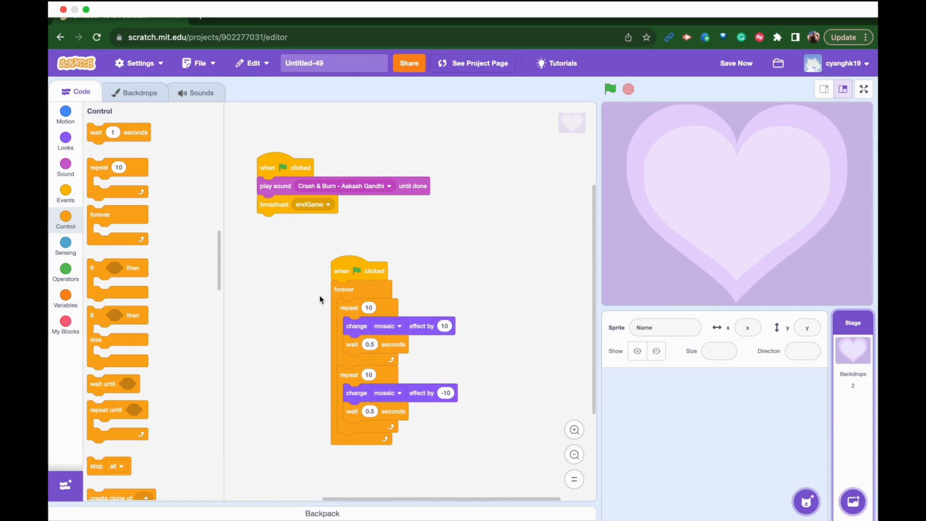
mouse_move(641, 434)
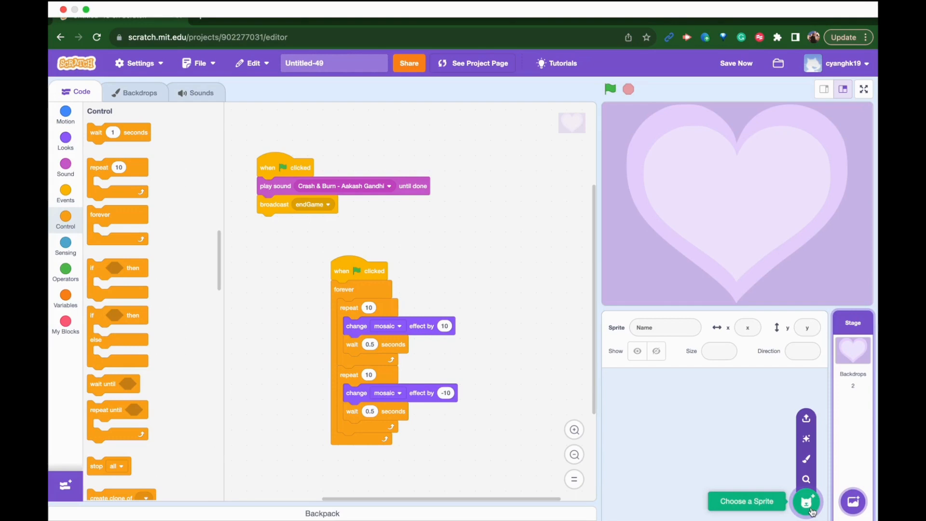
Step: Browse the People and Animals sprite categories and add Dinosaur4 to the stage
click(805, 501)
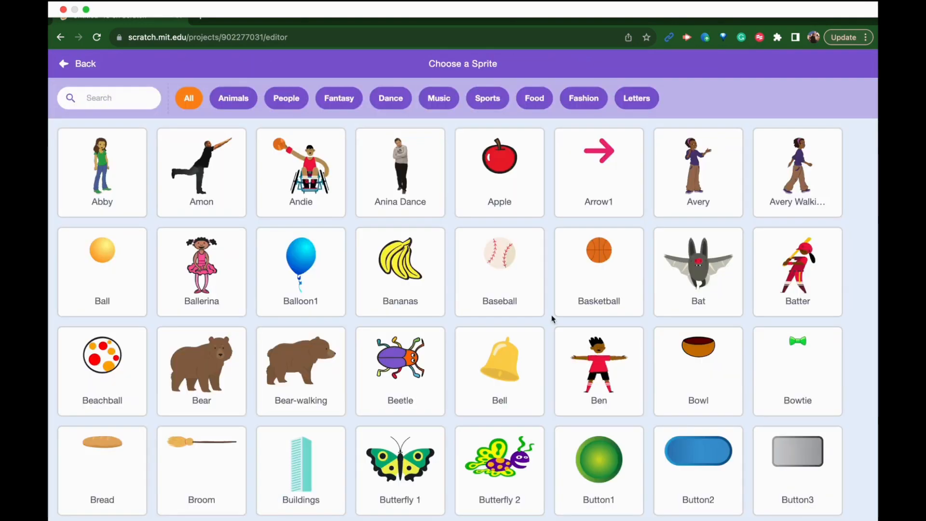
click(286, 98)
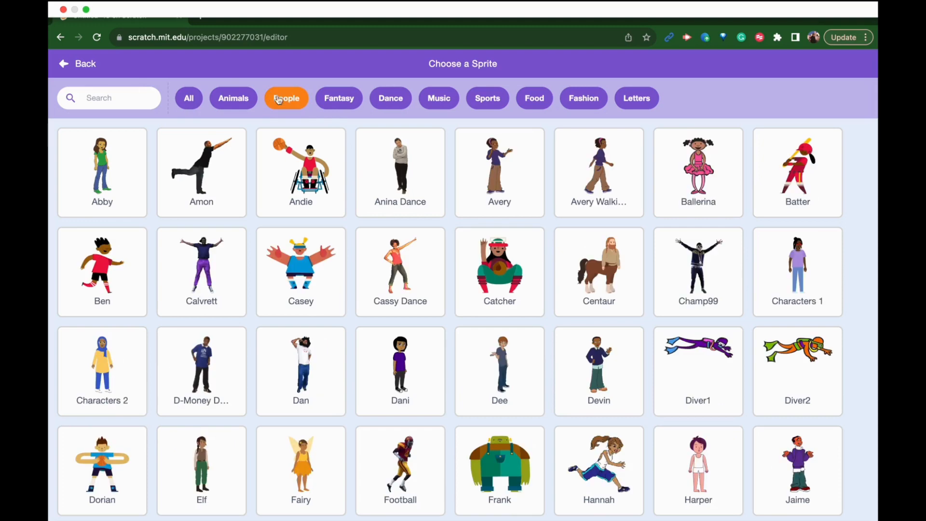
click(399, 172)
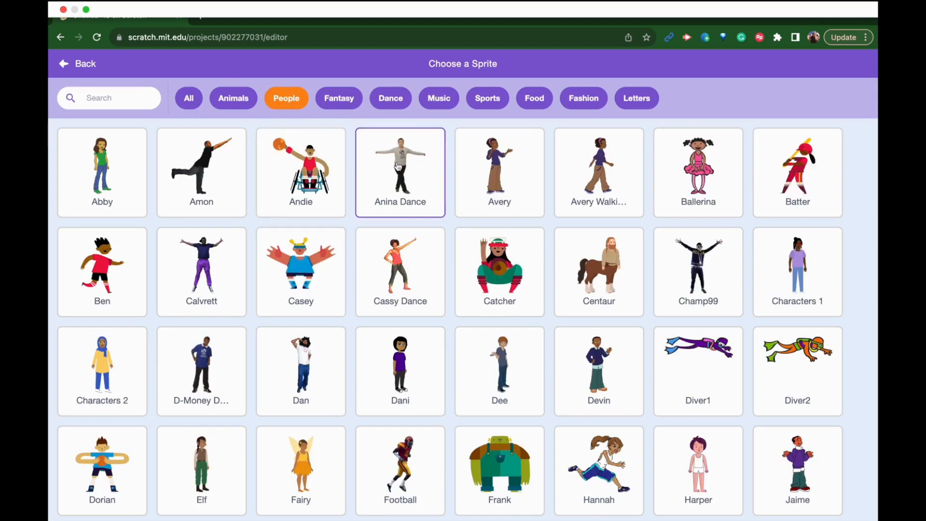
click(232, 98)
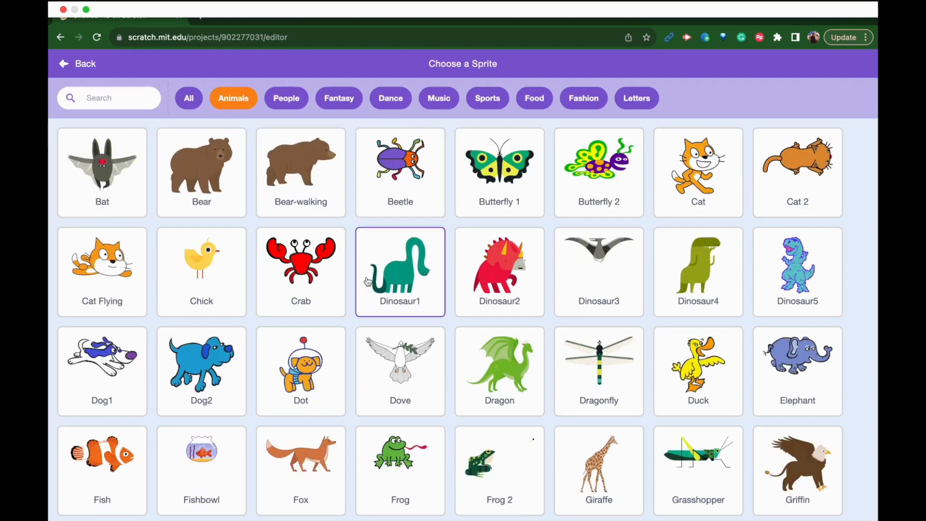
click(499, 270)
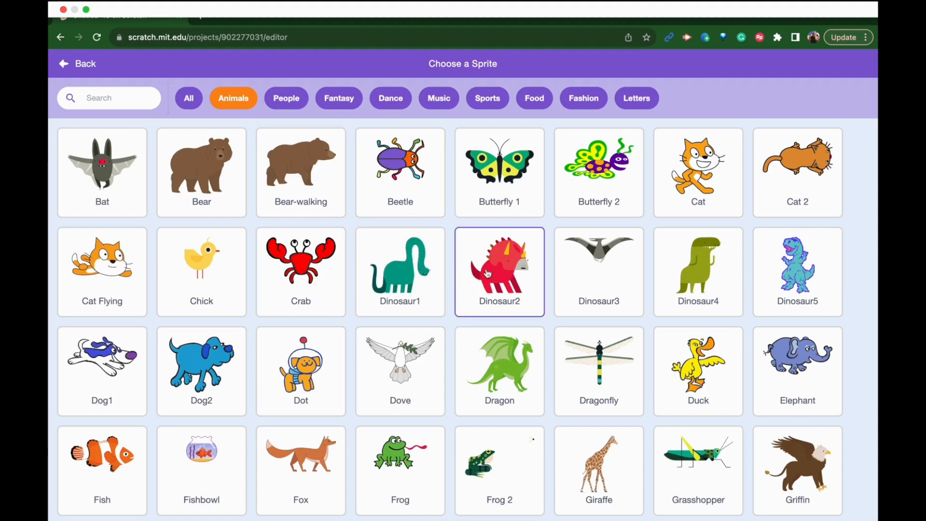
click(400, 271)
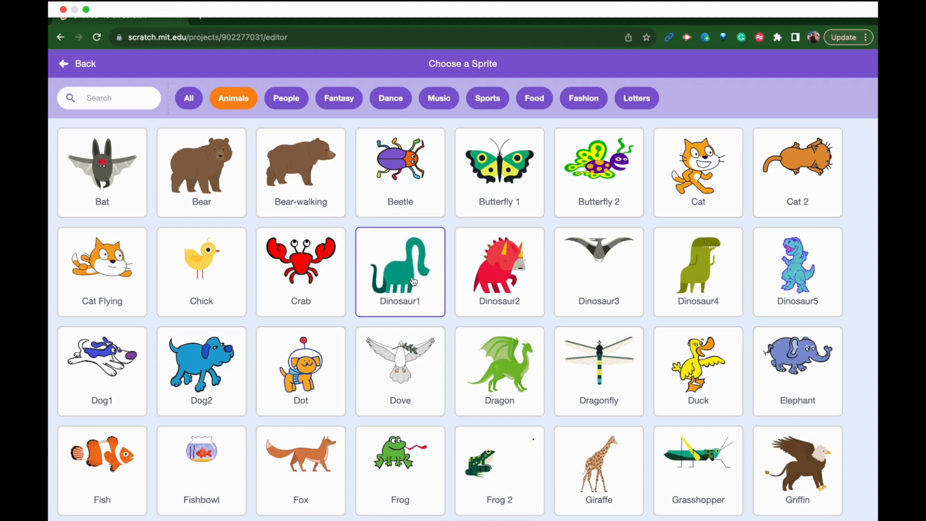
scroll(down, 3)
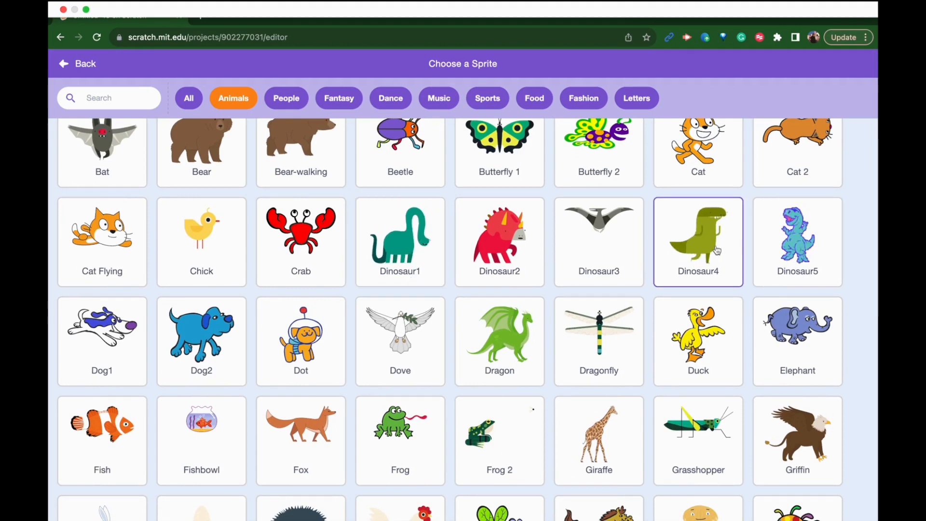
click(698, 241)
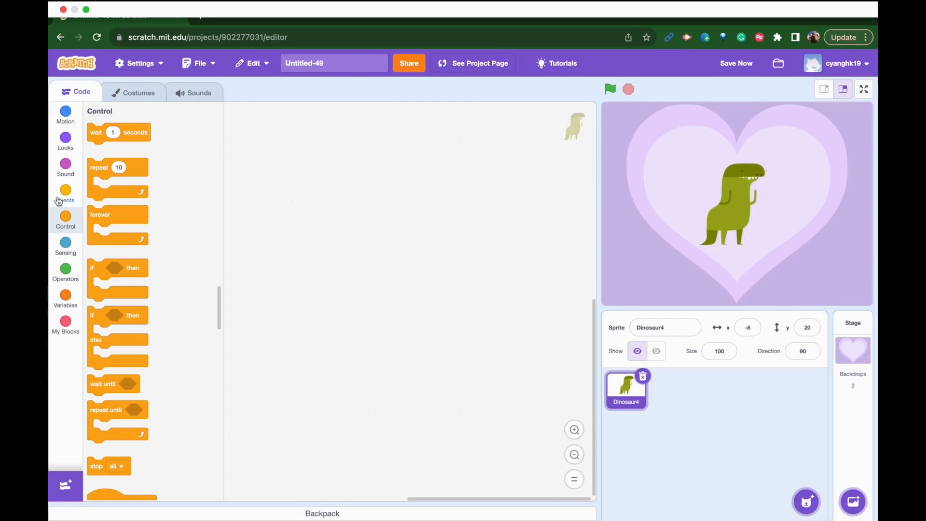
Step: Drag a 'switch costume to' Looks block into the dinosaur's script area
click(65, 140)
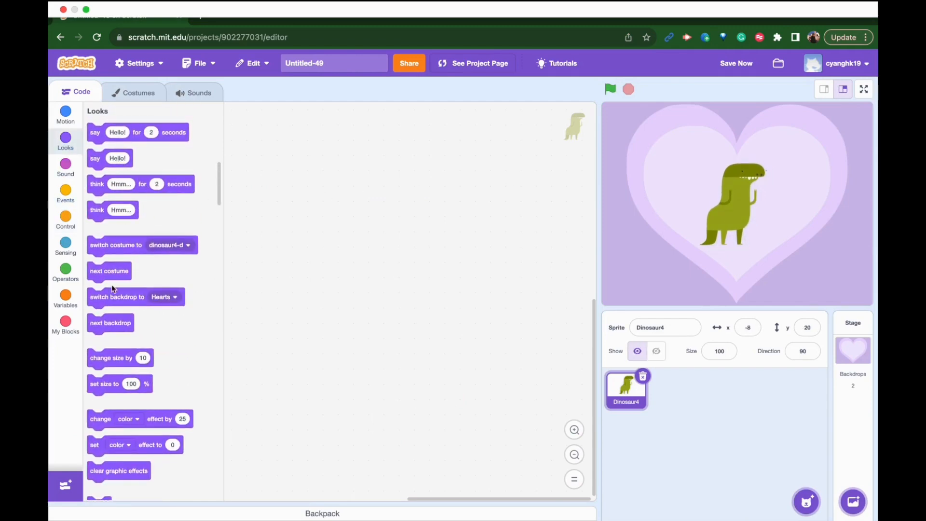
scroll(down, 3)
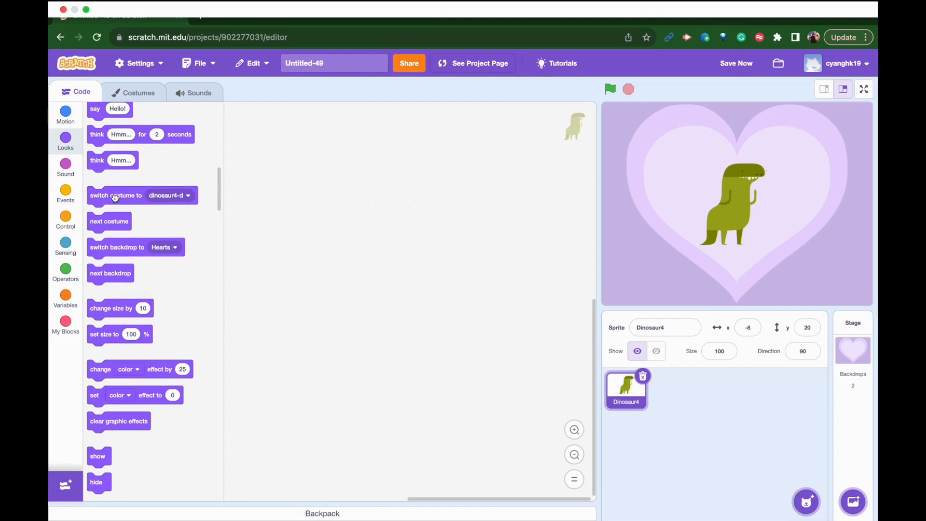
drag(116, 195, 341, 210)
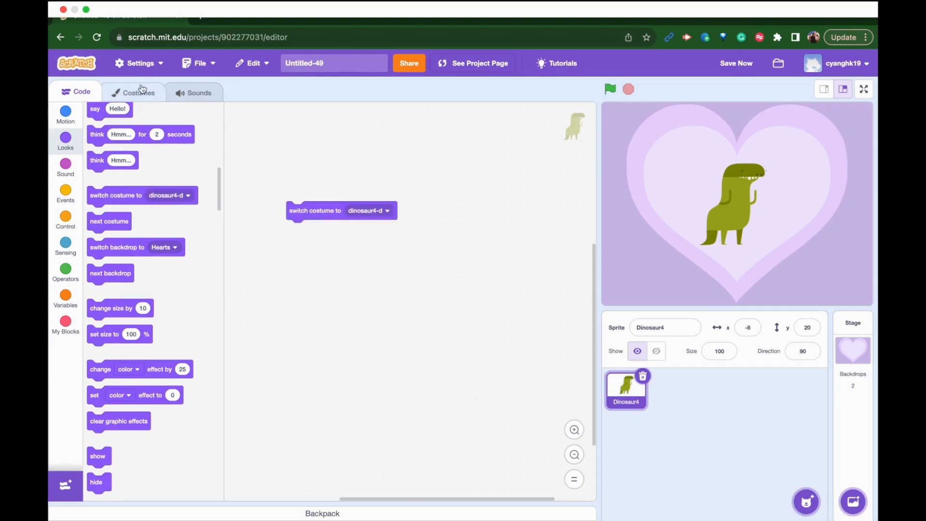
mouse_move(247, 226)
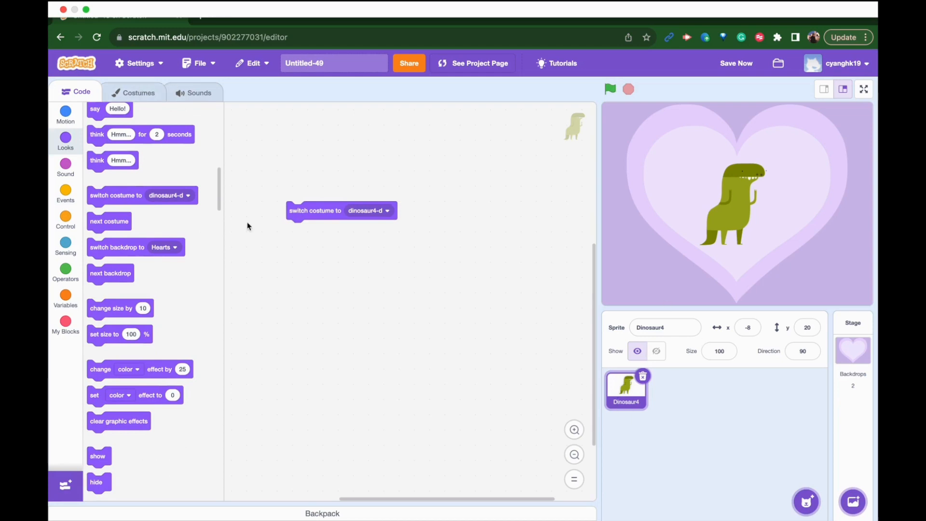
Step: Rename the sprite DinosaurDancer and view its four costumes
click(665, 327)
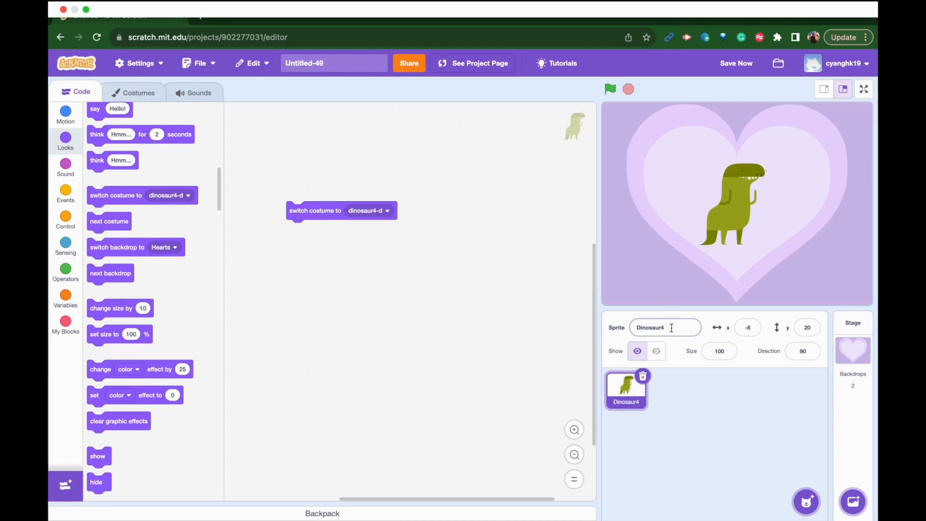
text(DinosaurDancer)
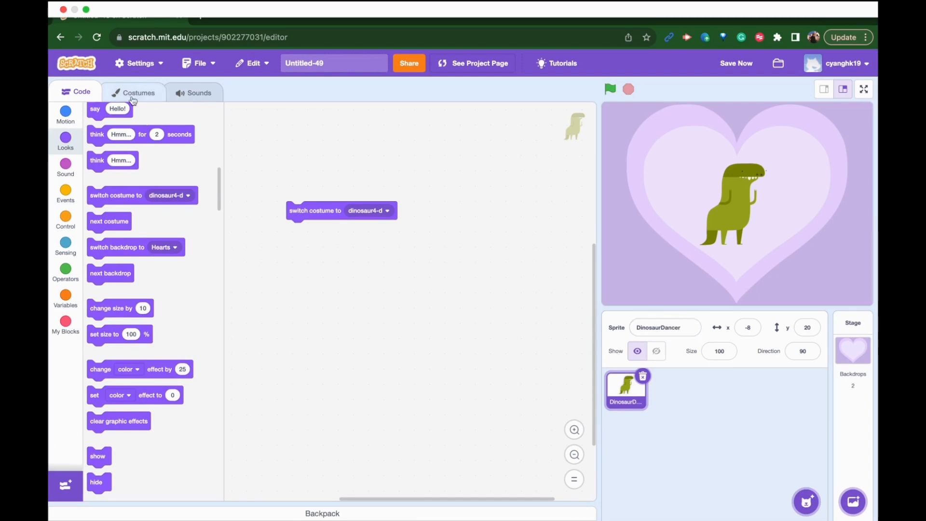
click(137, 93)
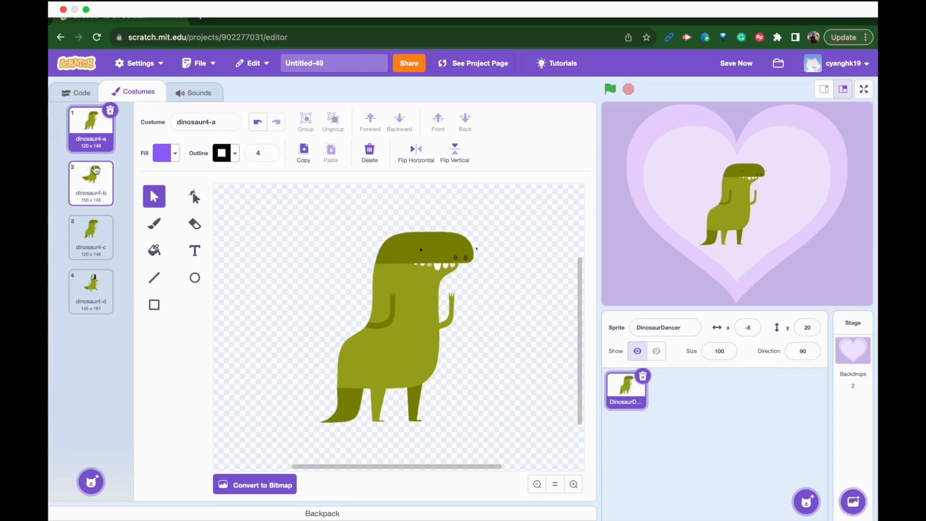
click(81, 92)
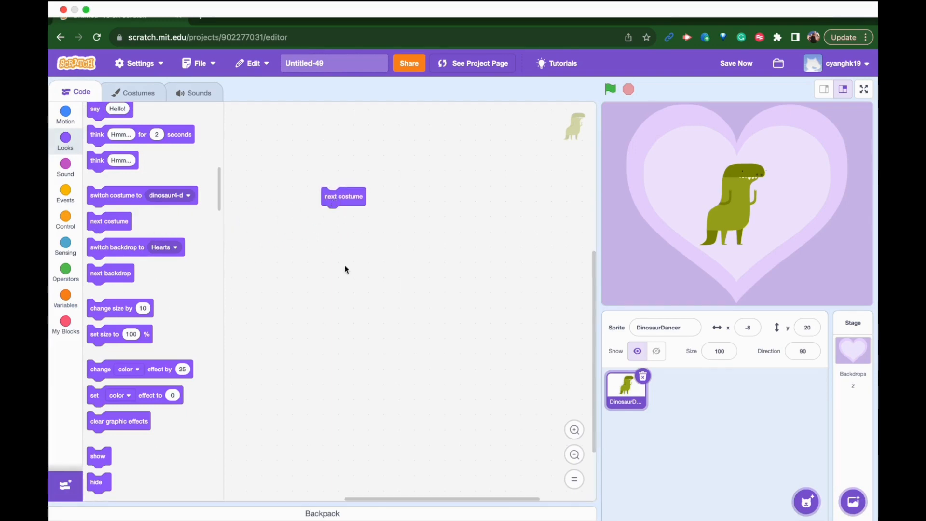
Step: On green flag, switch to dinosaur4-a, then forever show next costume and wait random 0.3–1 seconds
scroll(up, 3)
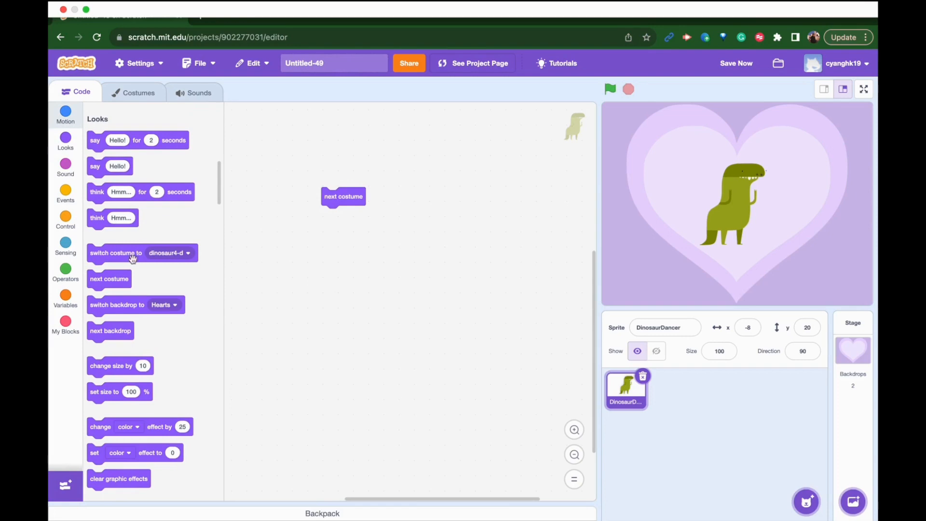
click(397, 145)
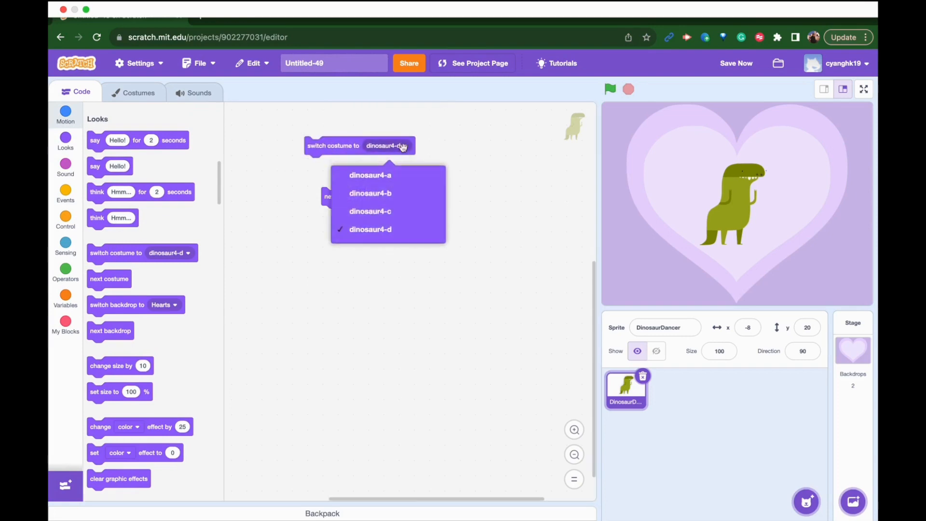
click(370, 175)
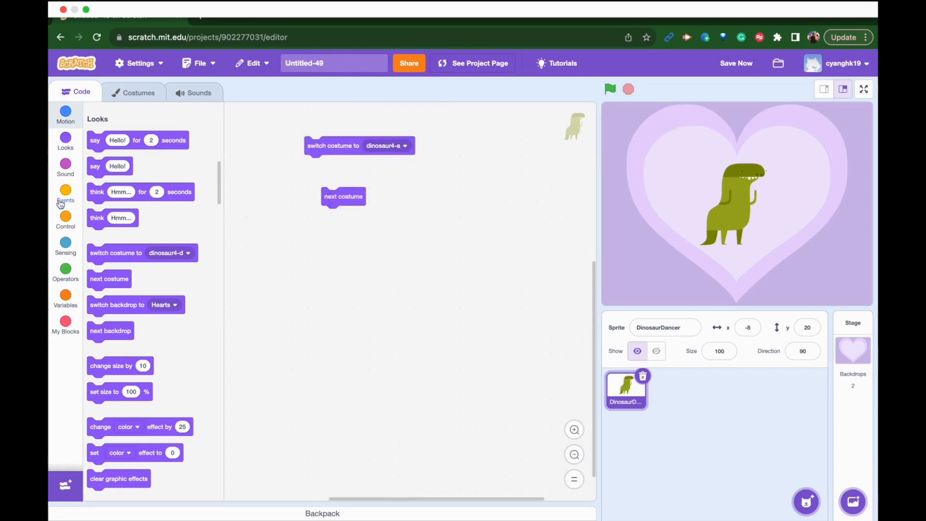
click(66, 219)
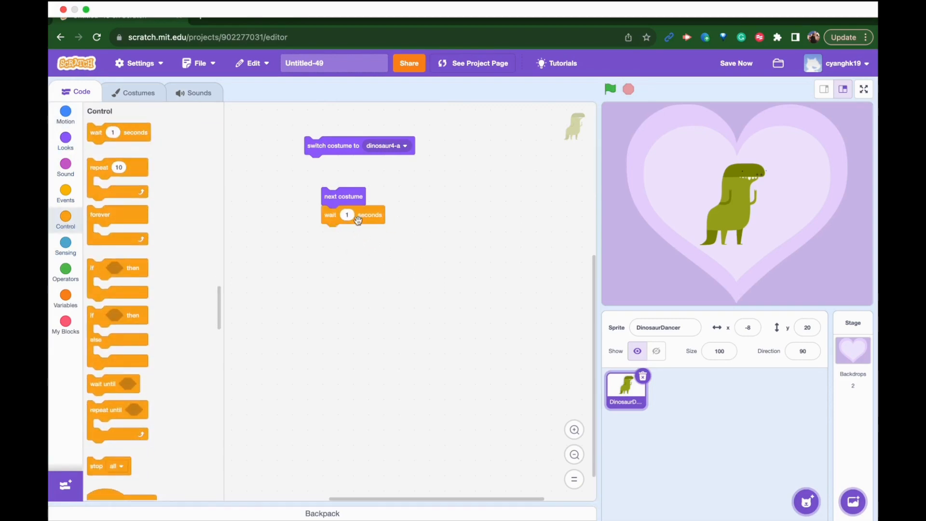
click(65, 269)
text(0.3)
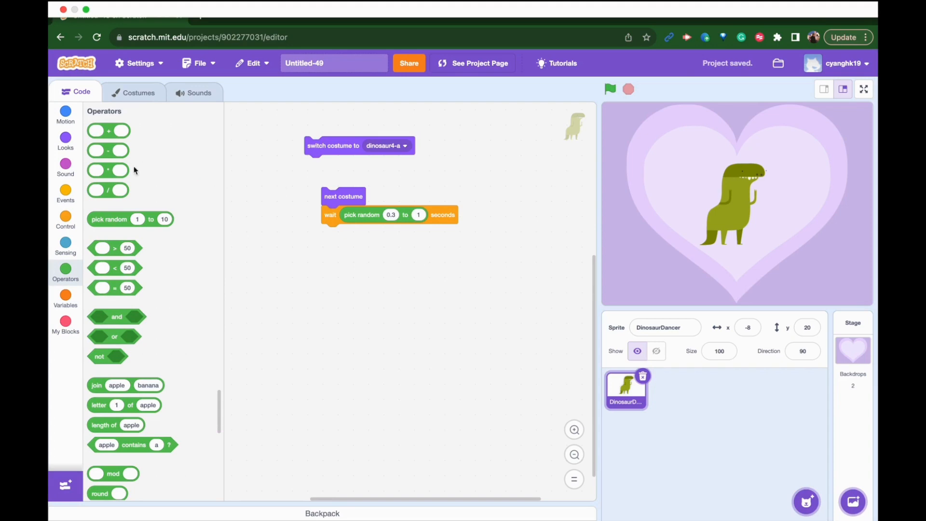
click(65, 193)
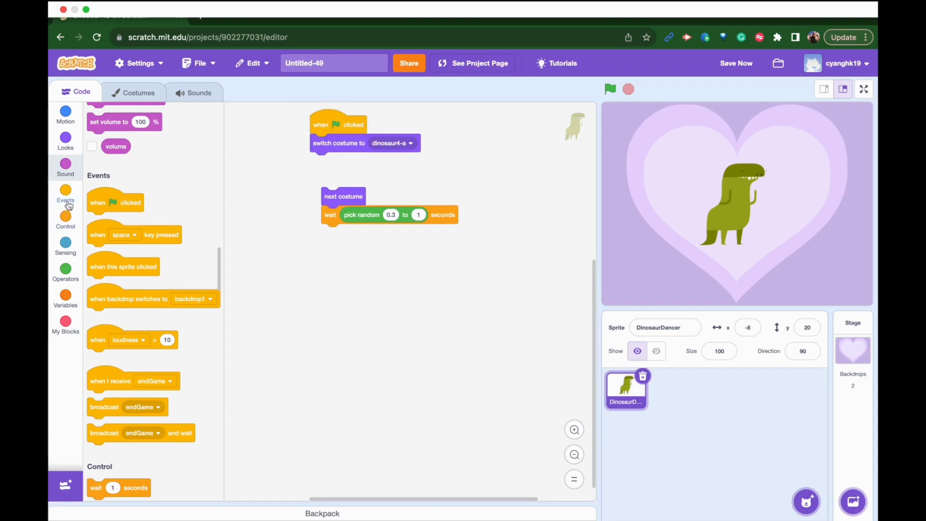
click(65, 218)
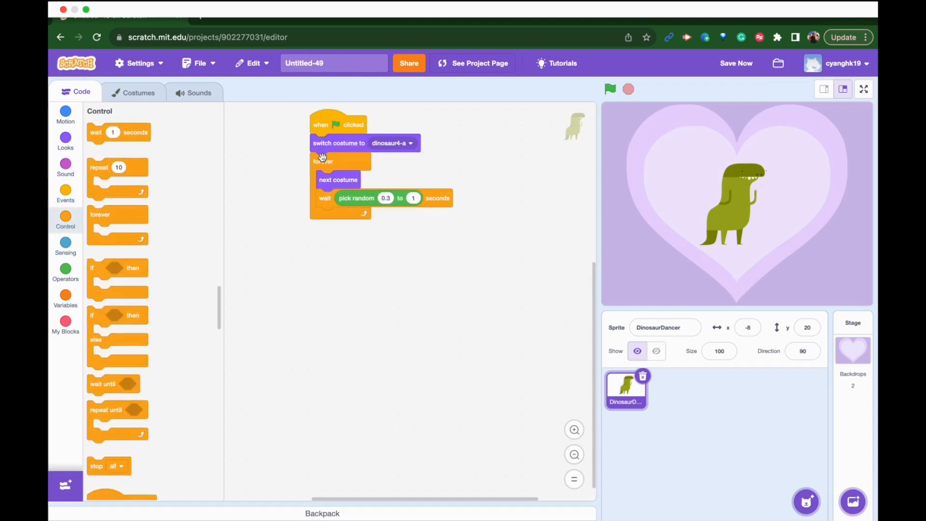
click(610, 90)
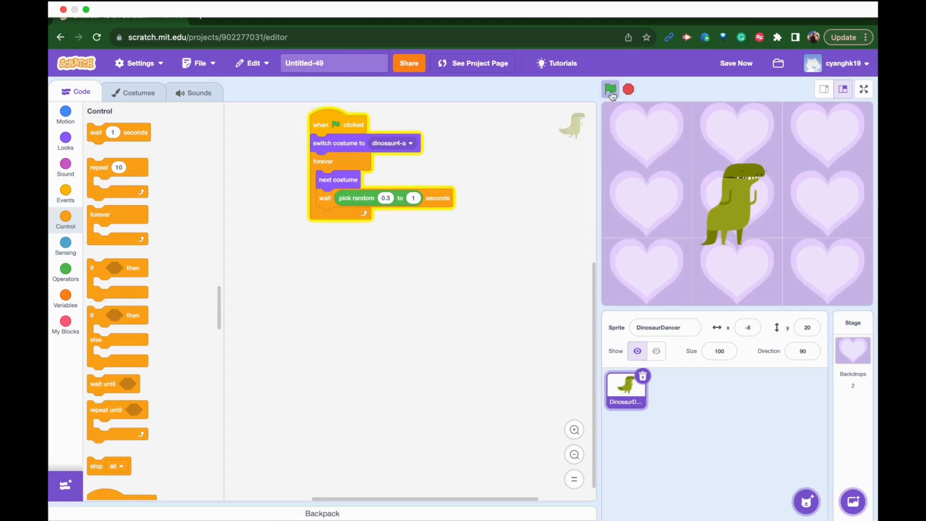
click(610, 89)
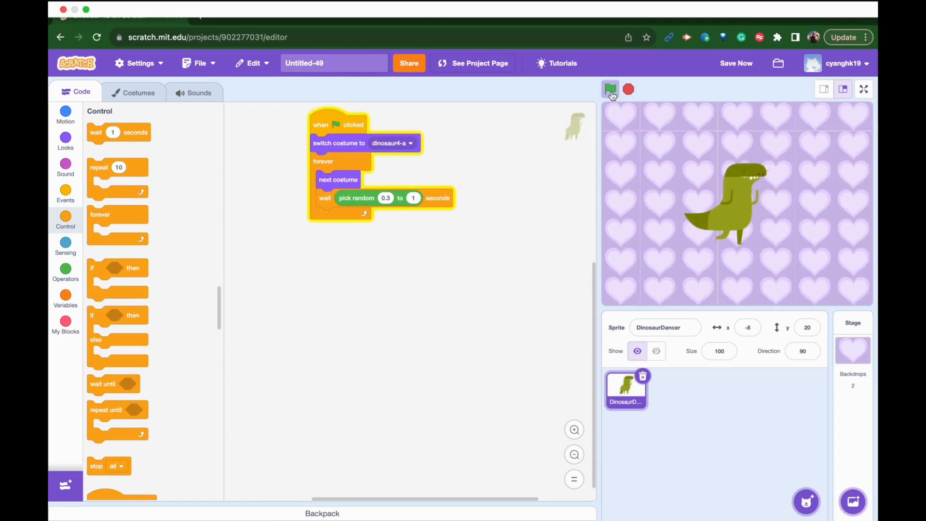
click(610, 90)
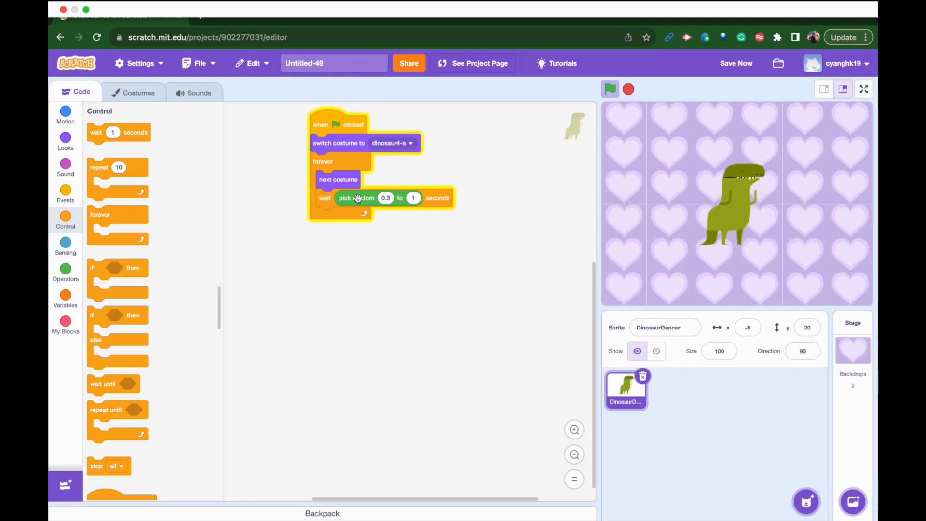
click(610, 89)
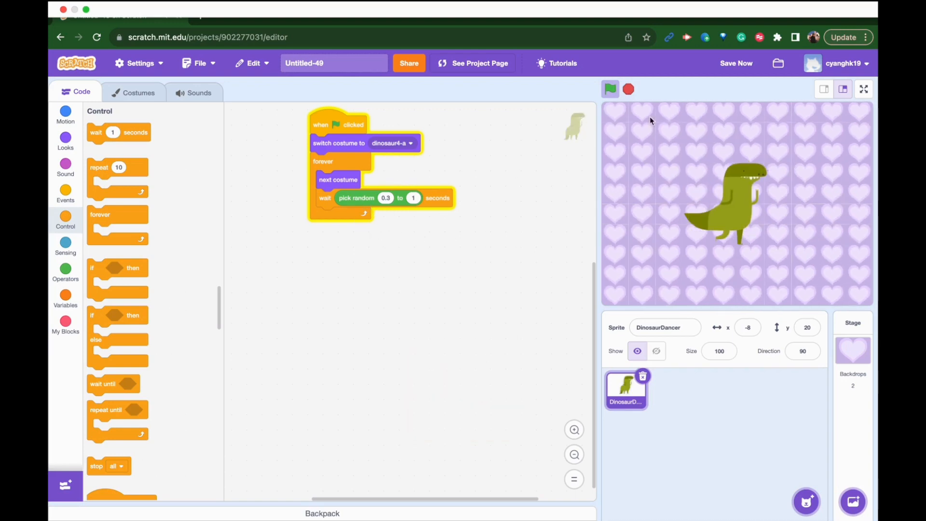
click(610, 89)
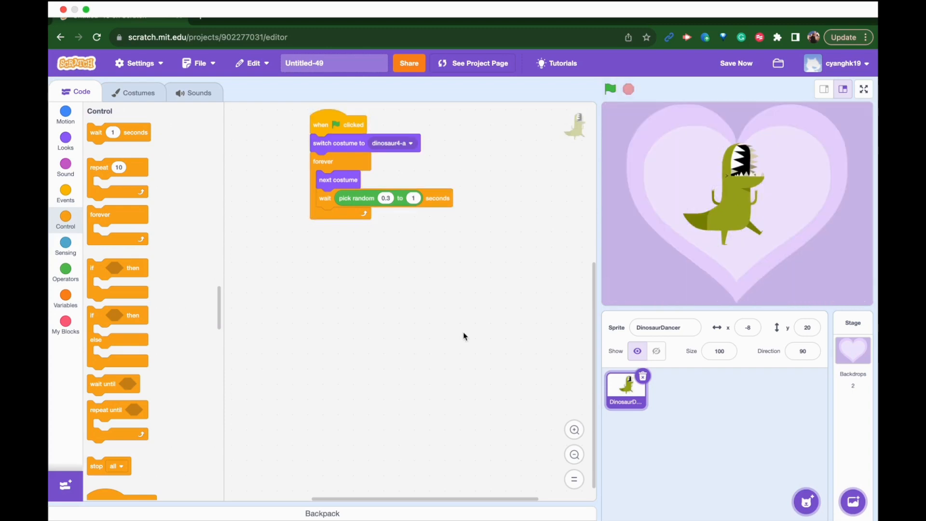